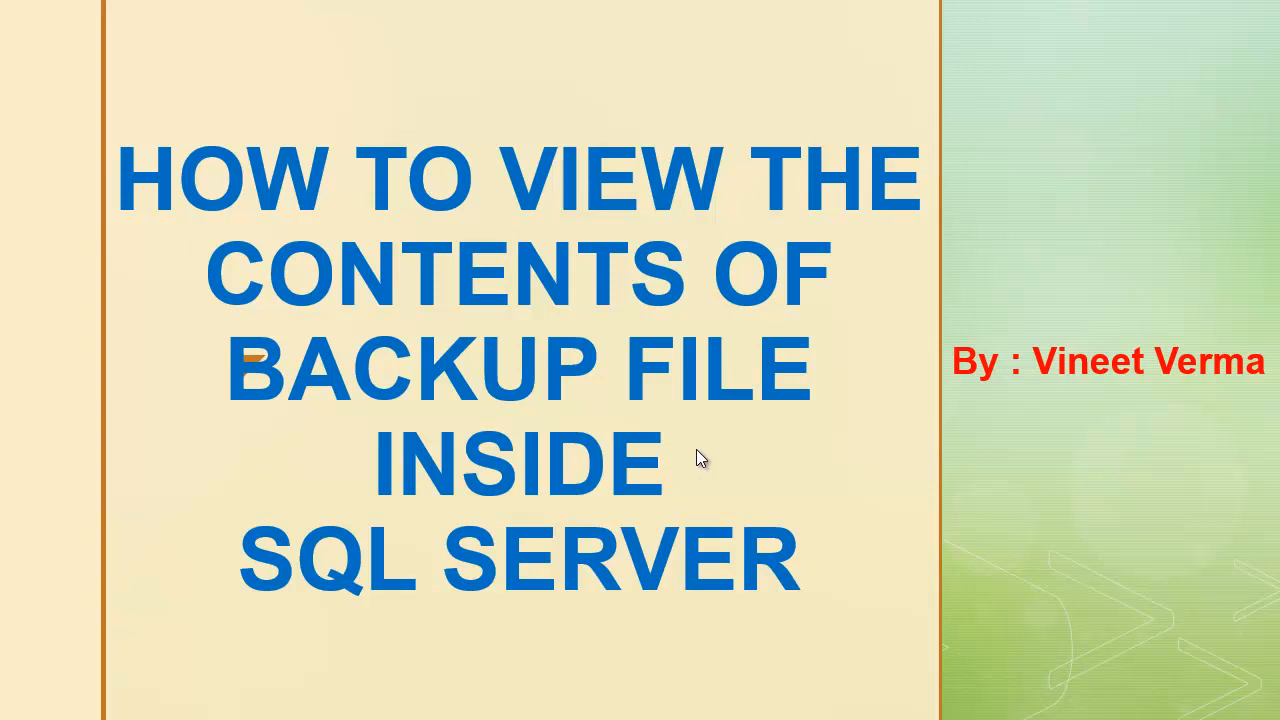
pyautogui.moveTo(672, 418)
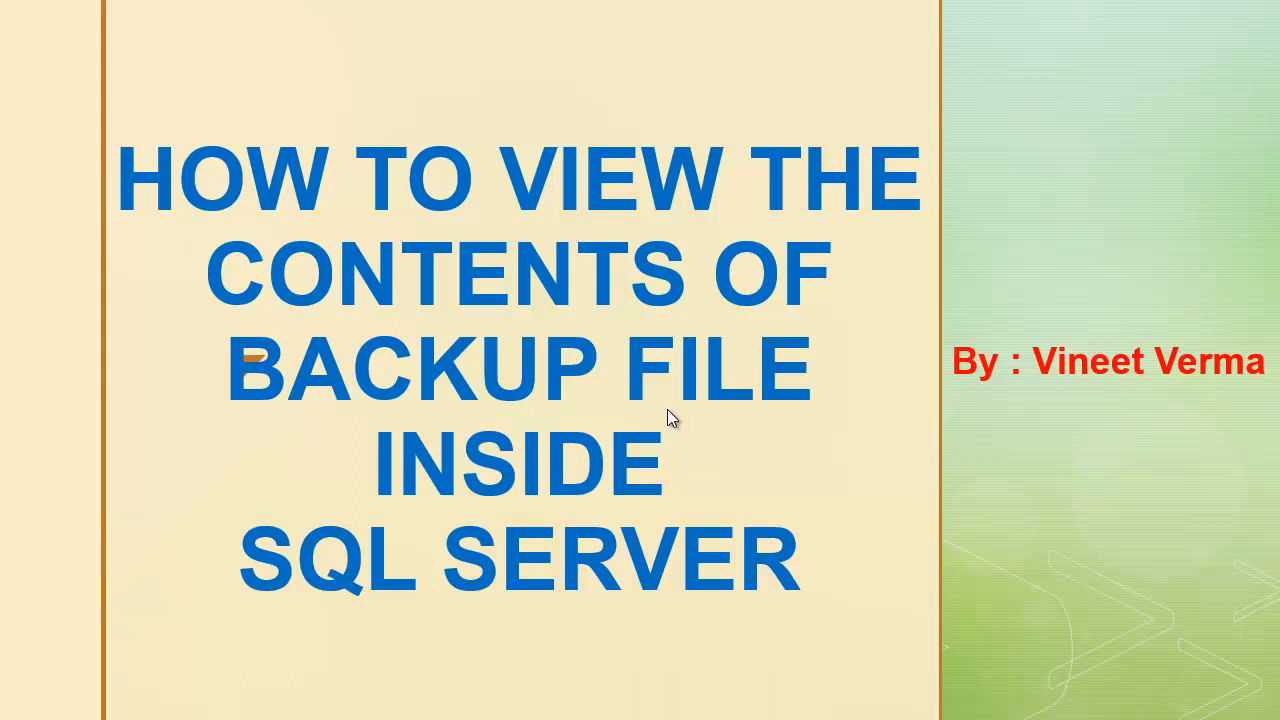
pyautogui.moveTo(730, 428)
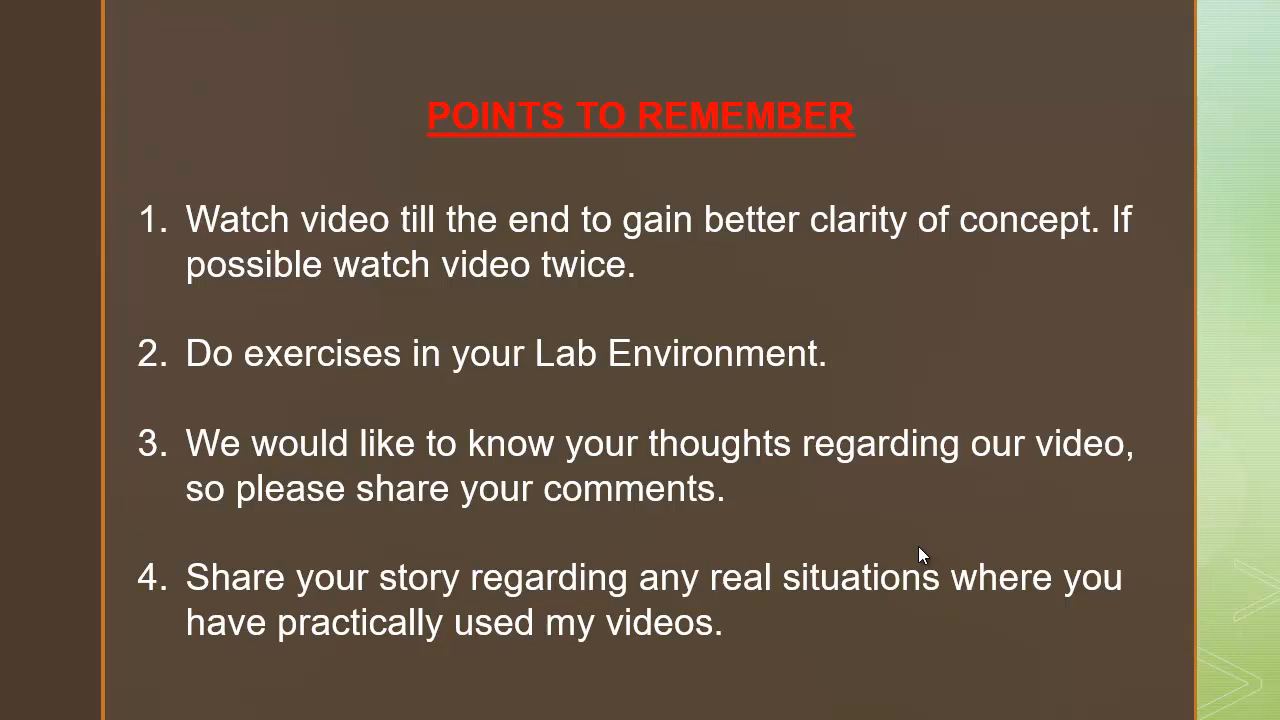
pyautogui.moveTo(852, 435)
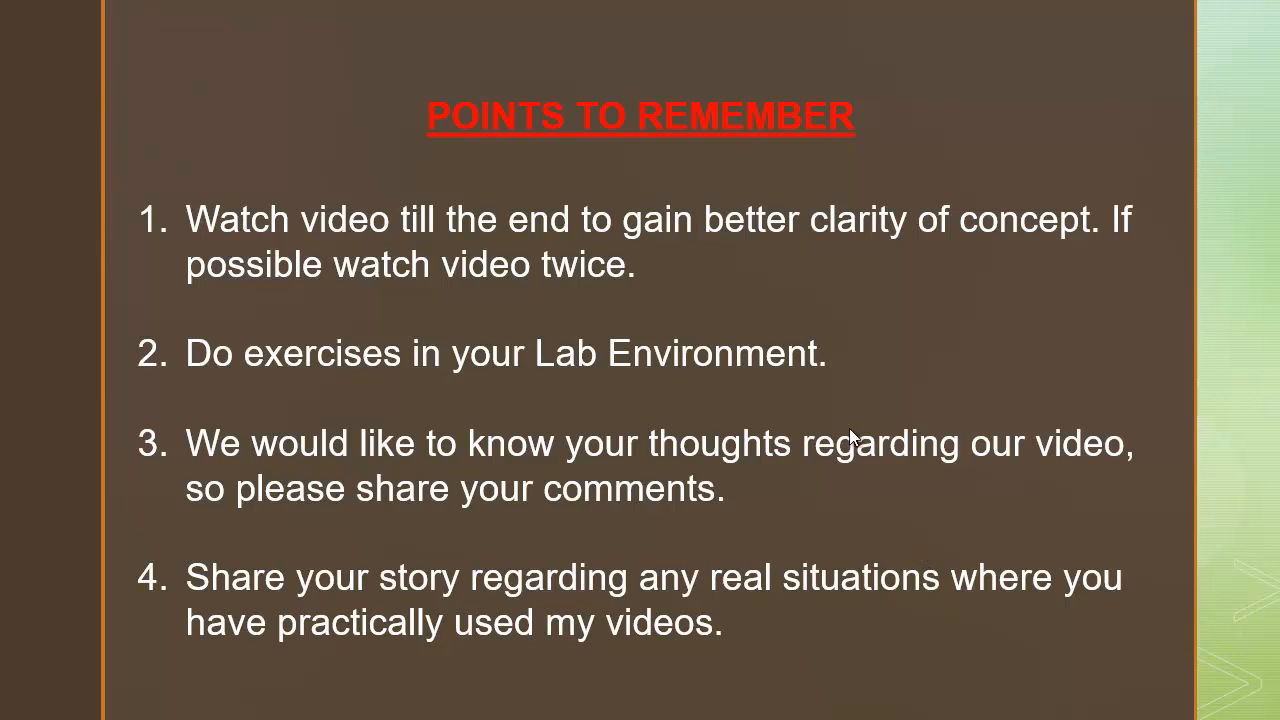
pyautogui.moveTo(842, 445)
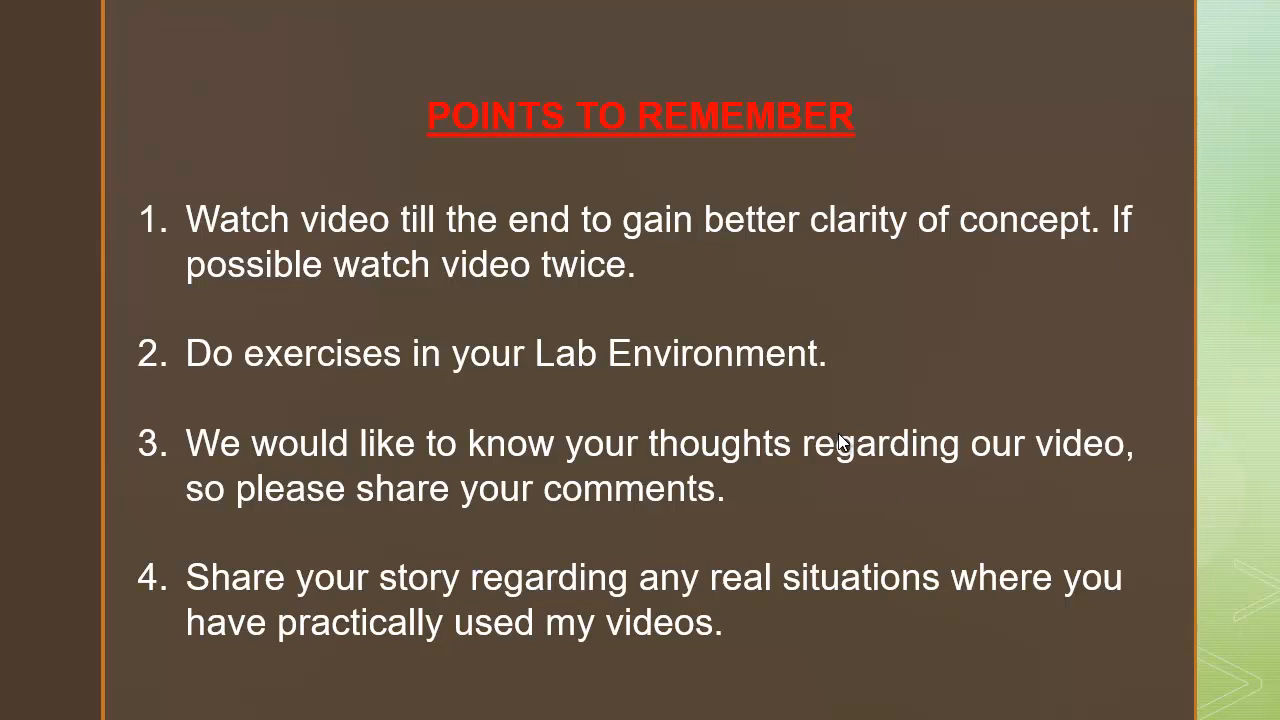
pyautogui.moveTo(838, 481)
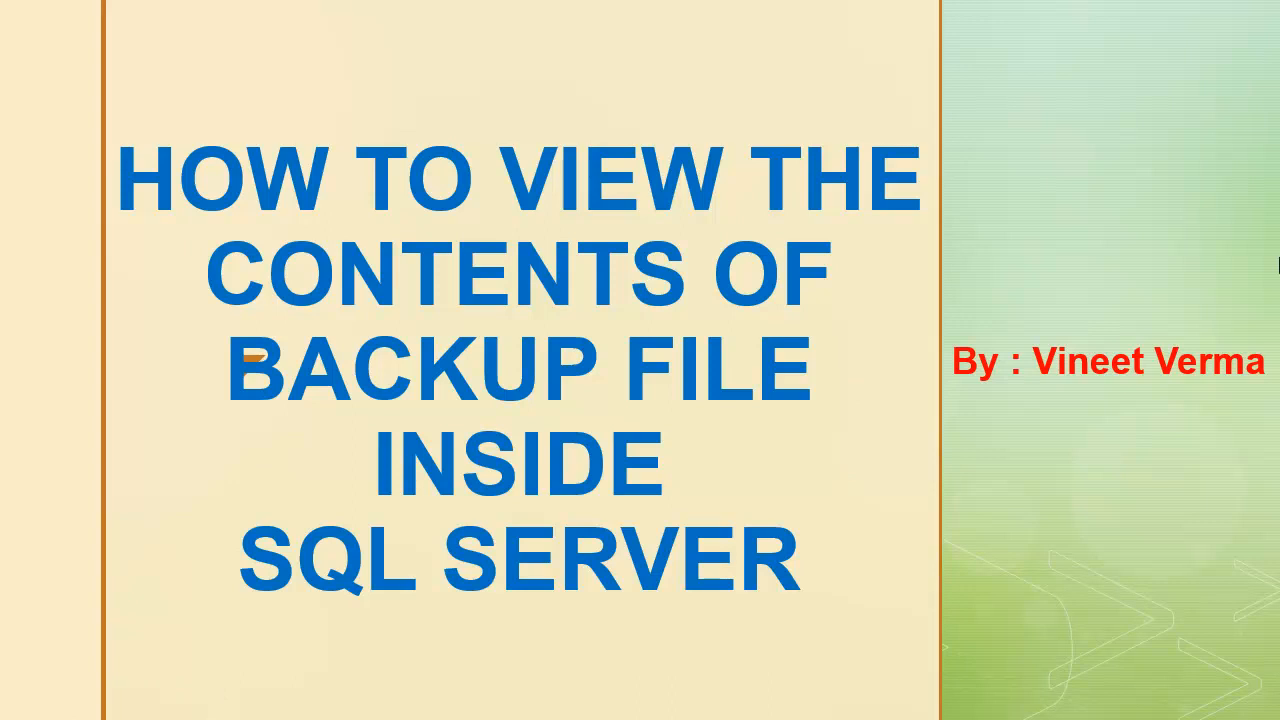
pyautogui.moveTo(1243, 337)
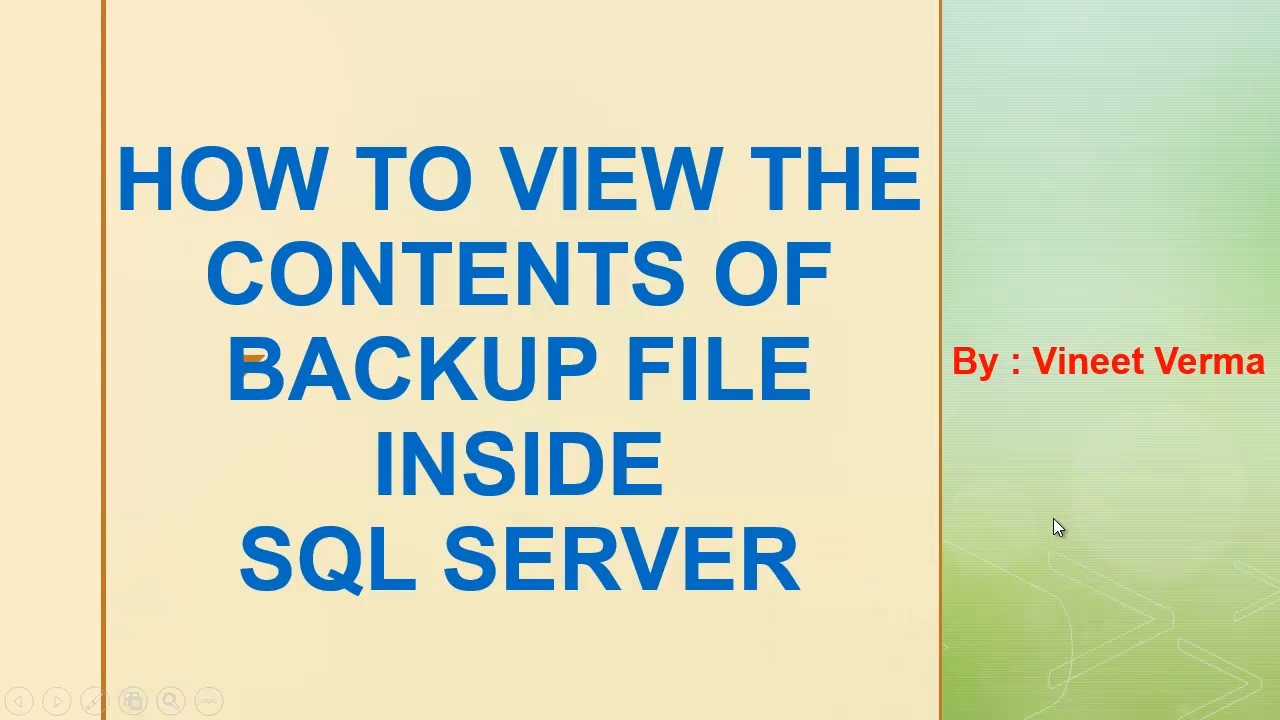
# Open the Alt+Tab window switcher after presenting the backup-contents title slide.
pyautogui.press('alt+tab')
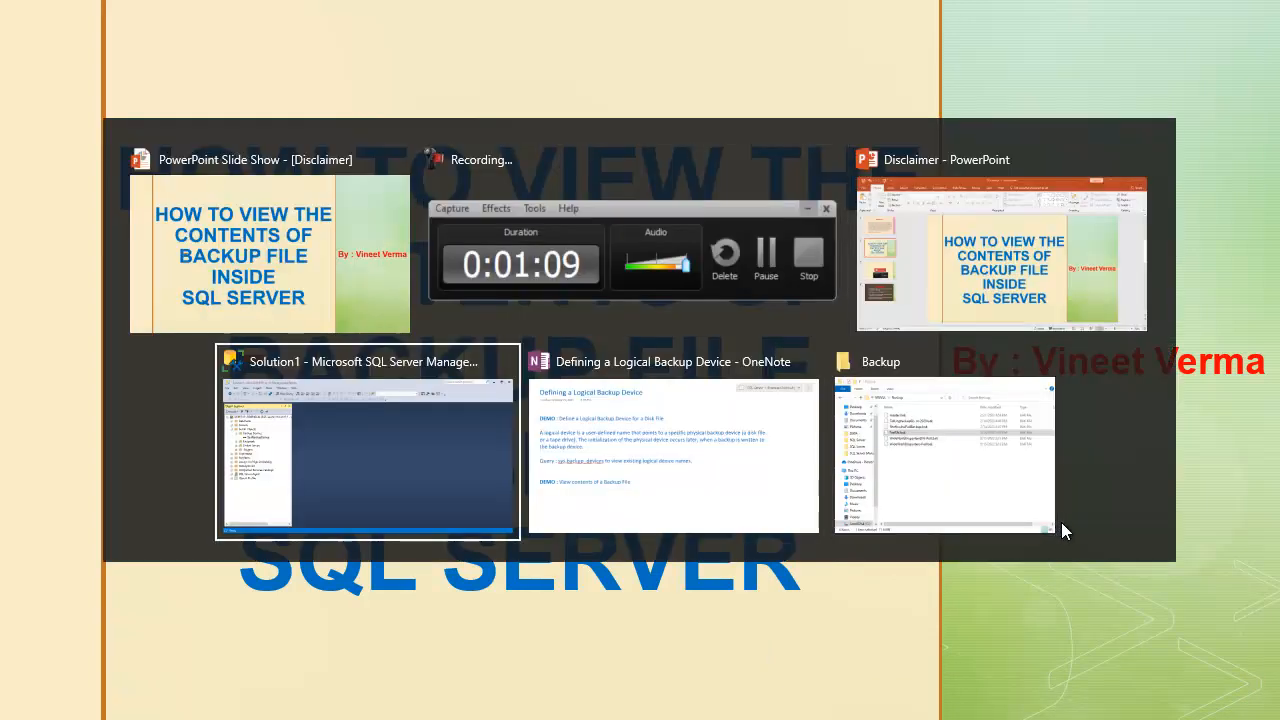
# Switch to File Explorer's MSSQL\Backup folder and select NorthwindFullBackup.bak.
pyautogui.click(367, 450)
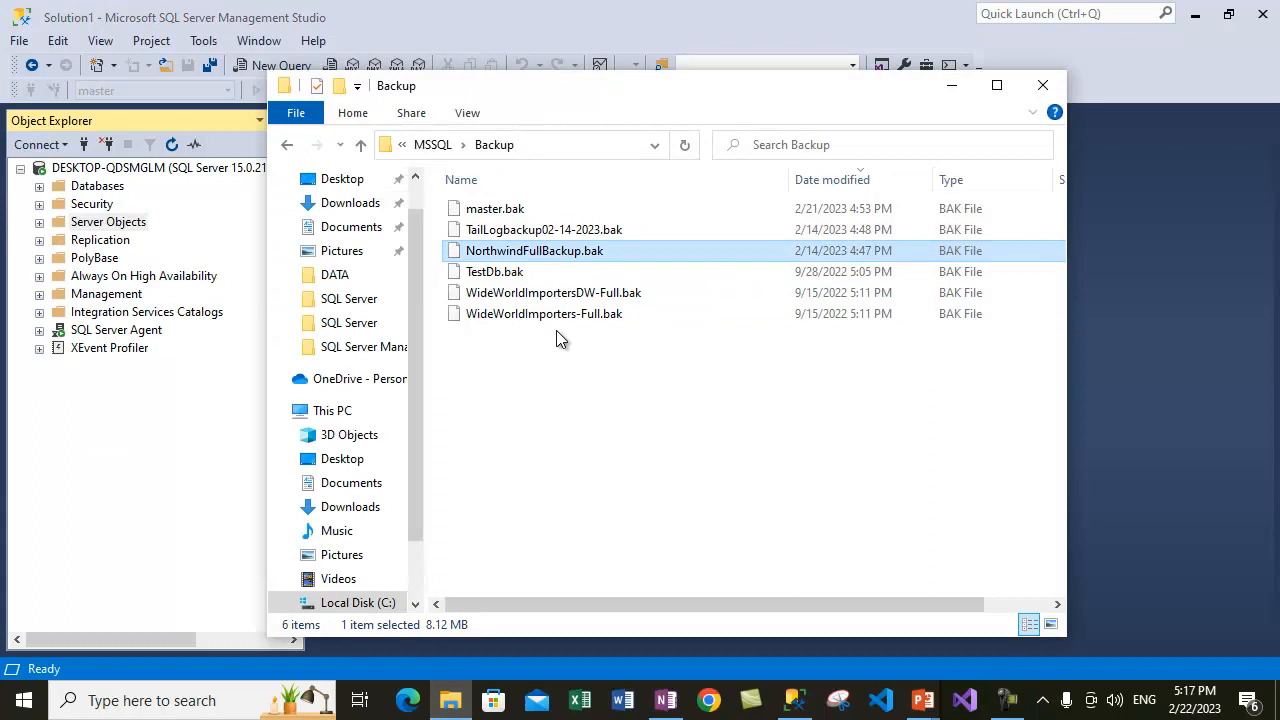
pyautogui.moveTo(1009, 566)
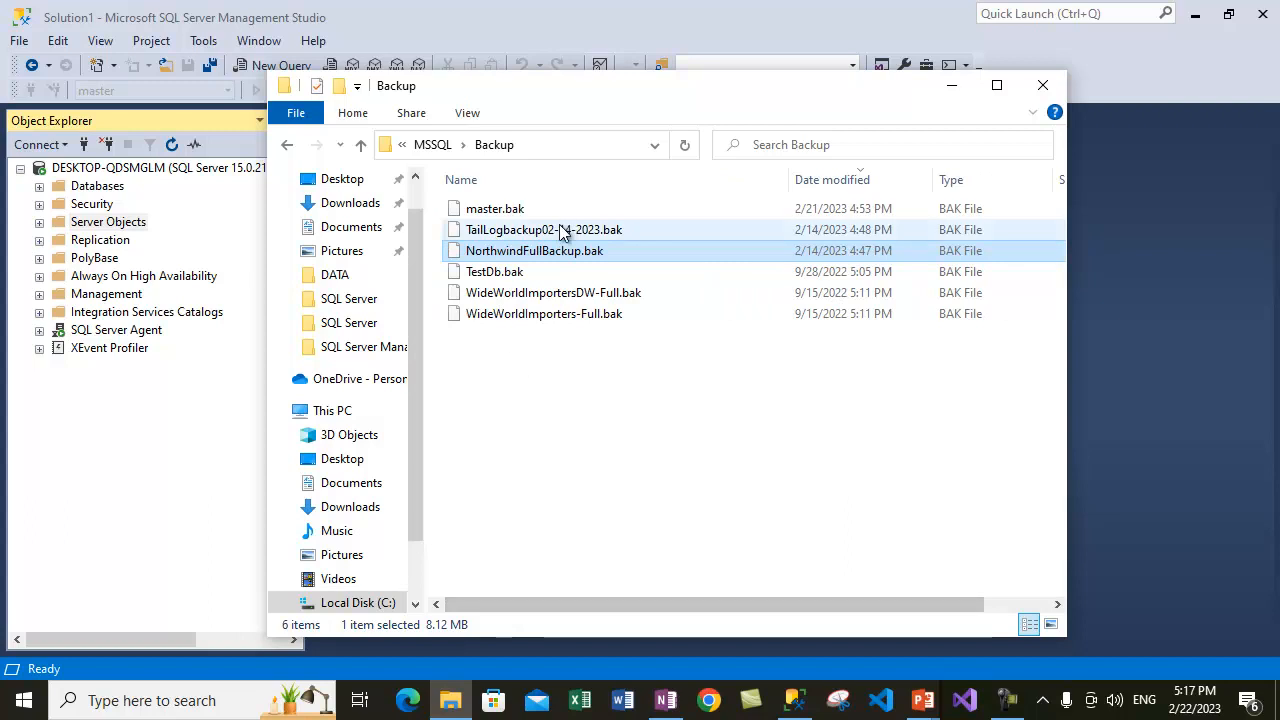
pyautogui.click(533, 250)
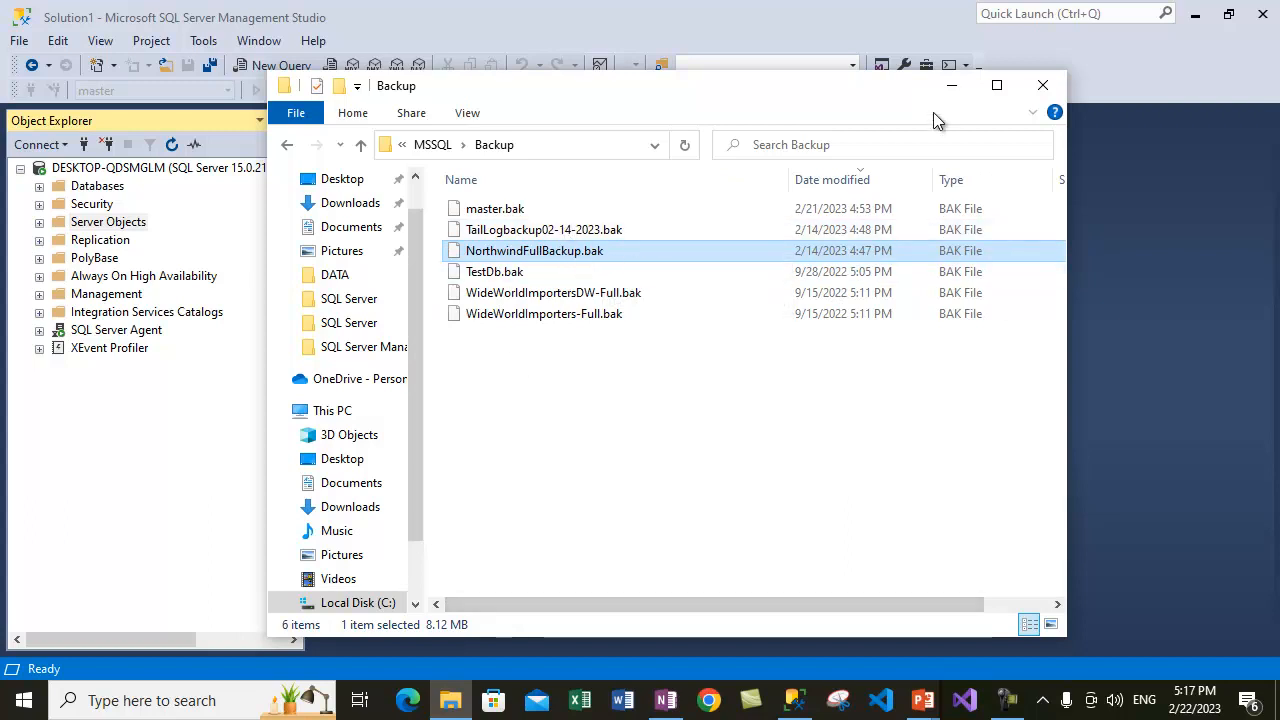
pyautogui.moveTo(951, 85)
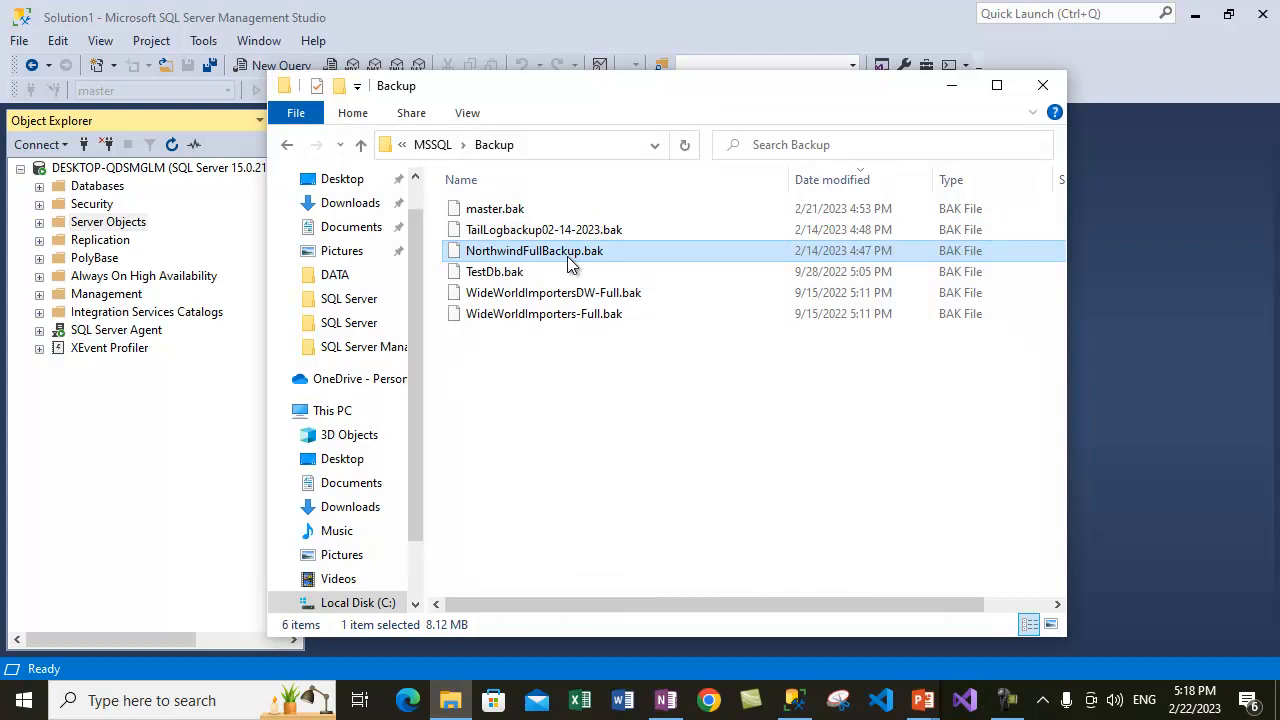
pyautogui.moveTo(556, 470)
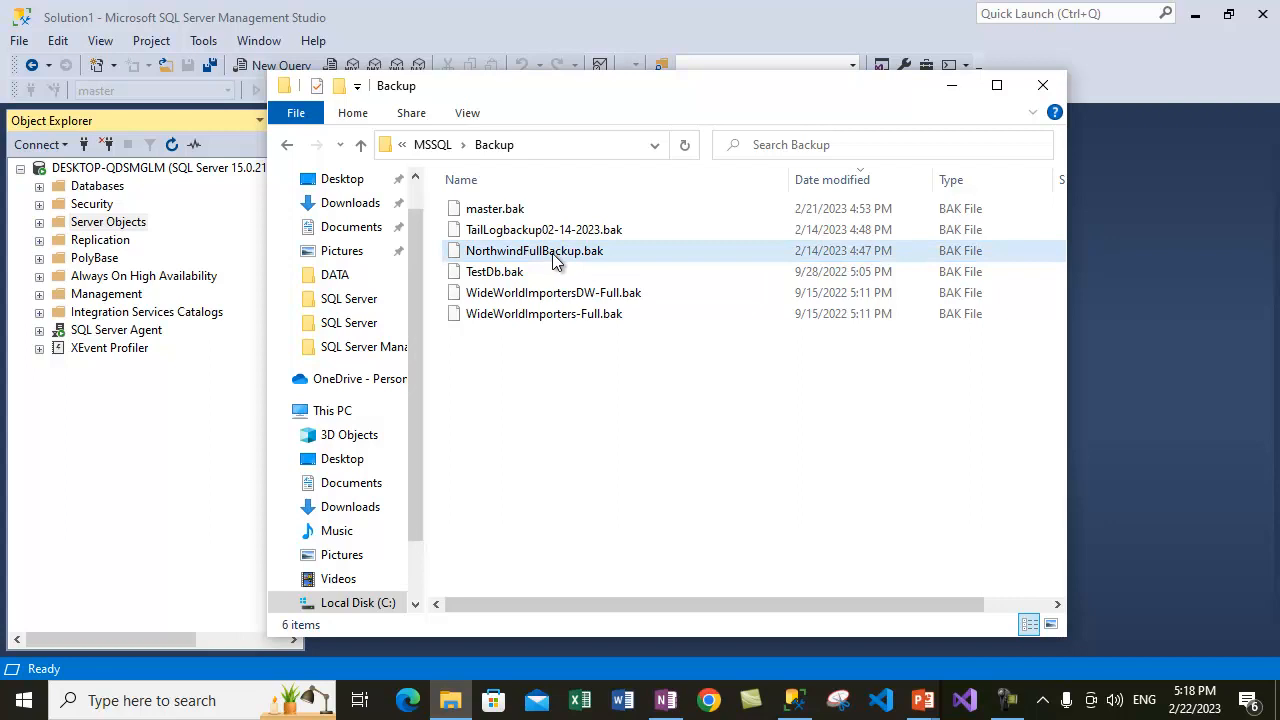
# Bring SSMS forward and expand the server's Databases and System Databases nodes.
pyautogui.click(1041, 85)
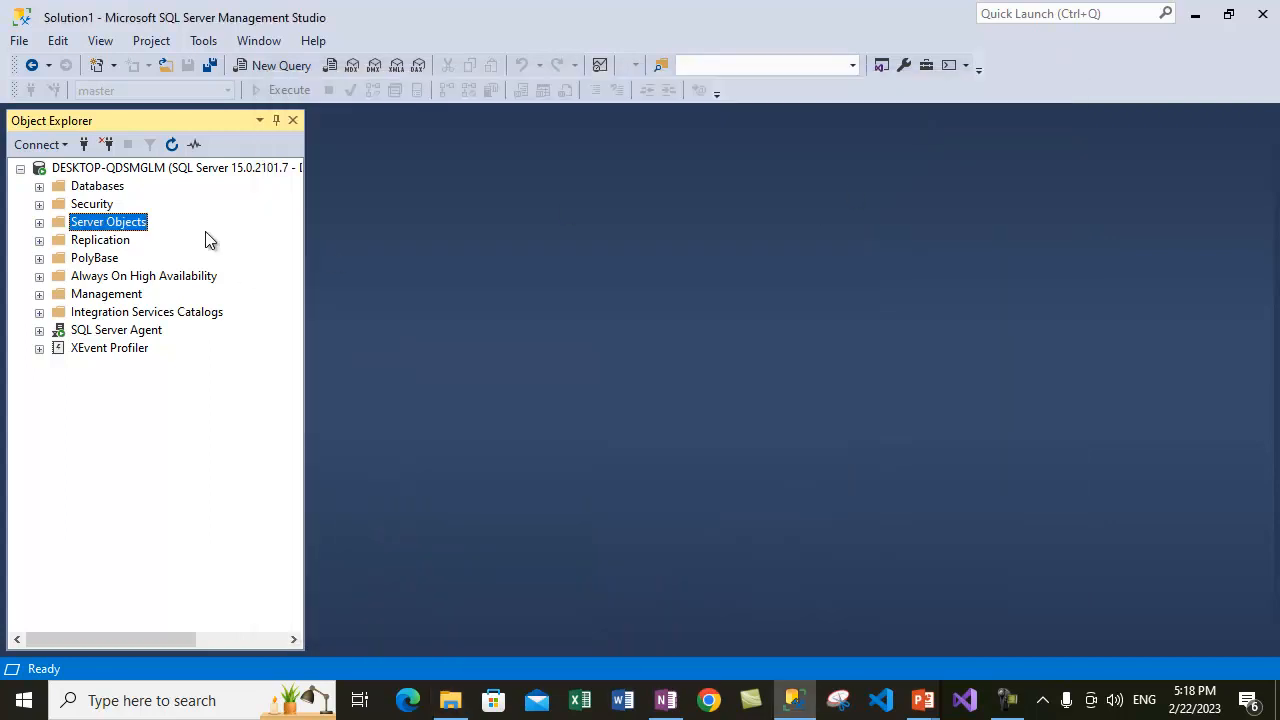
pyautogui.moveTo(171, 218)
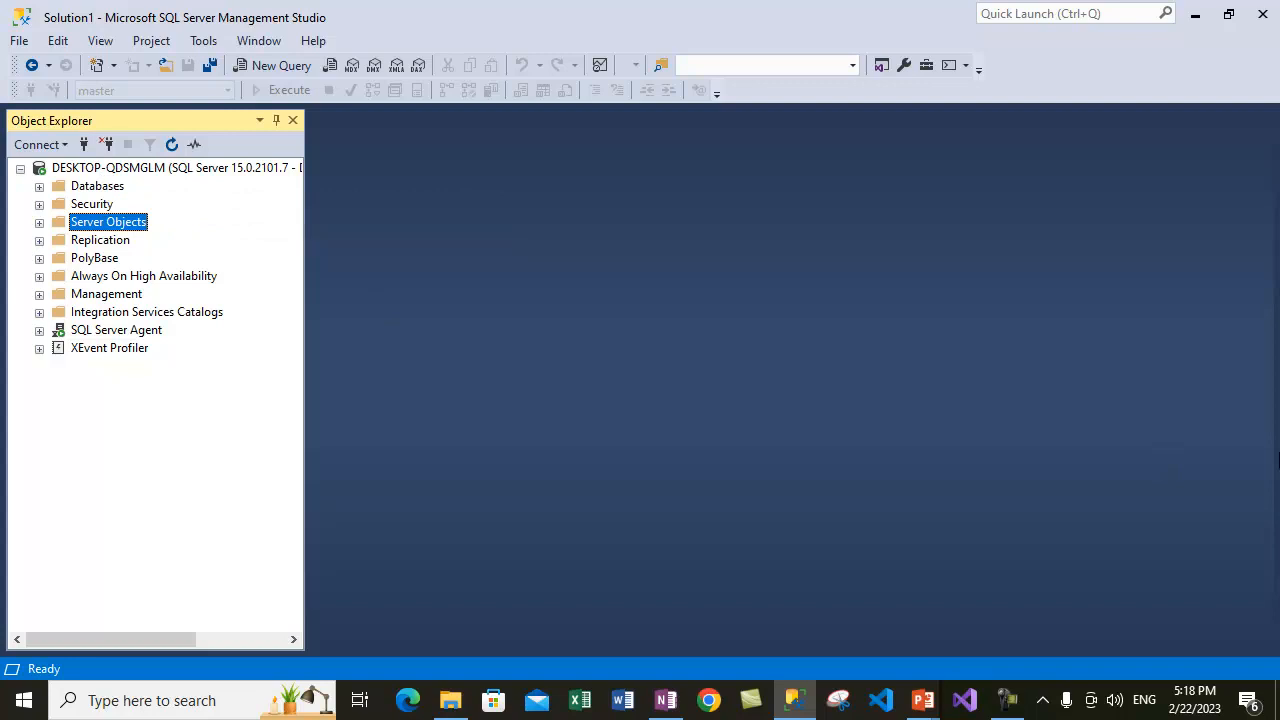
pyautogui.click(140, 167)
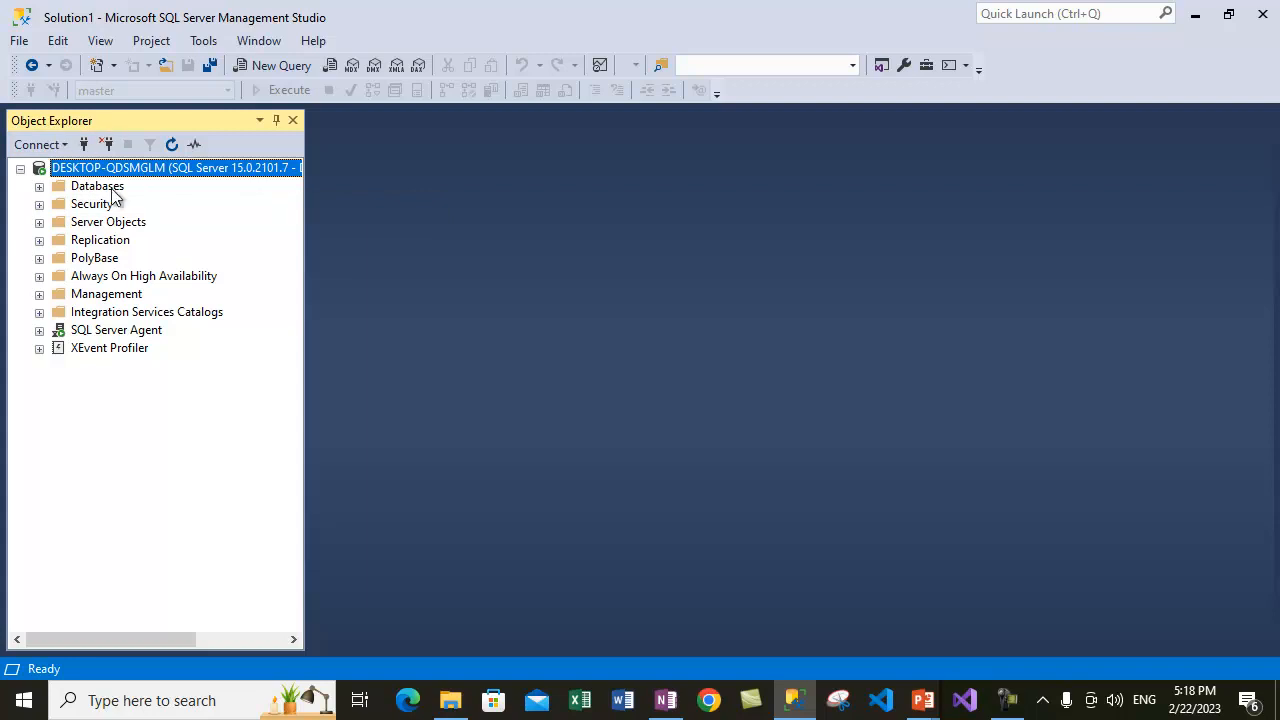
pyautogui.moveTo(130, 175)
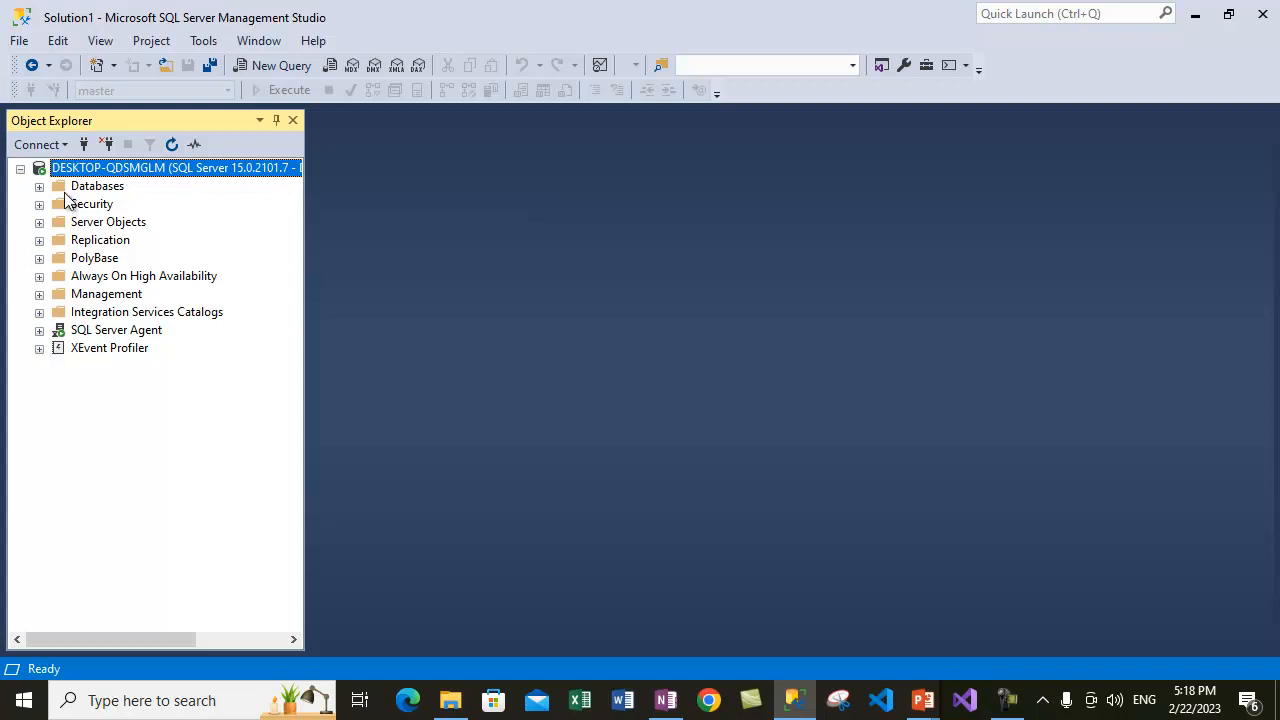
pyautogui.click(38, 186)
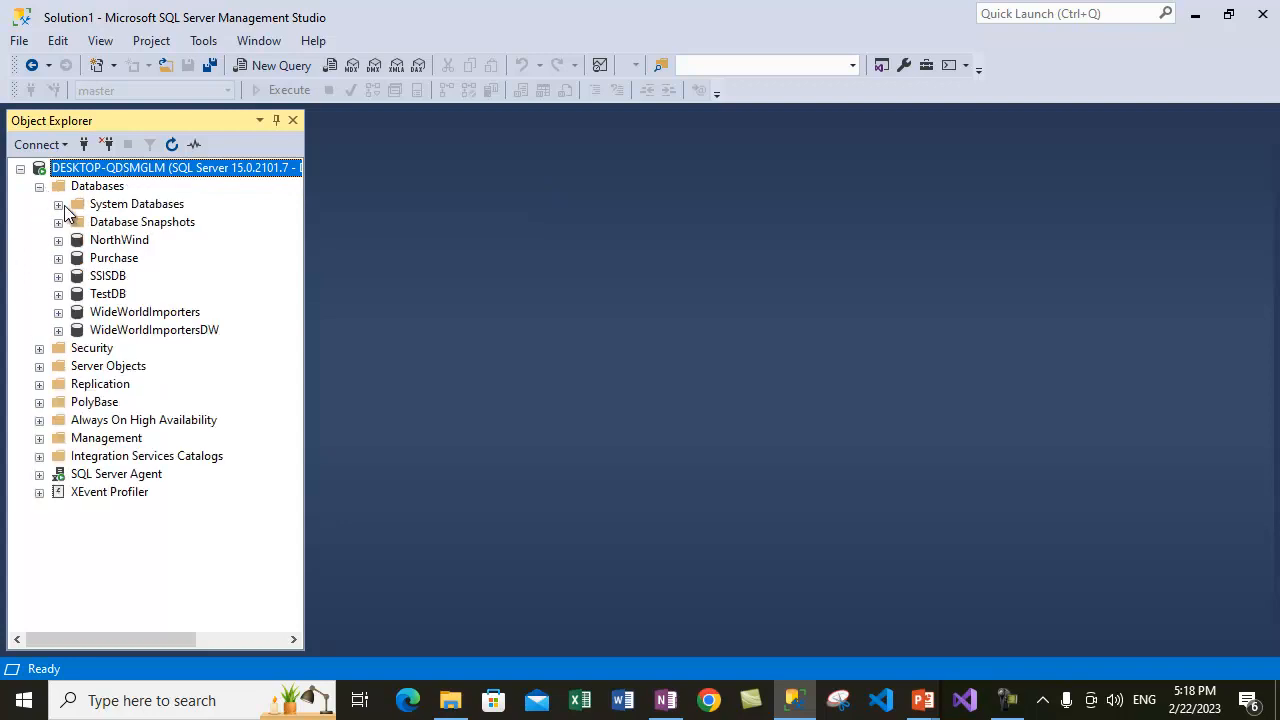
pyautogui.click(58, 204)
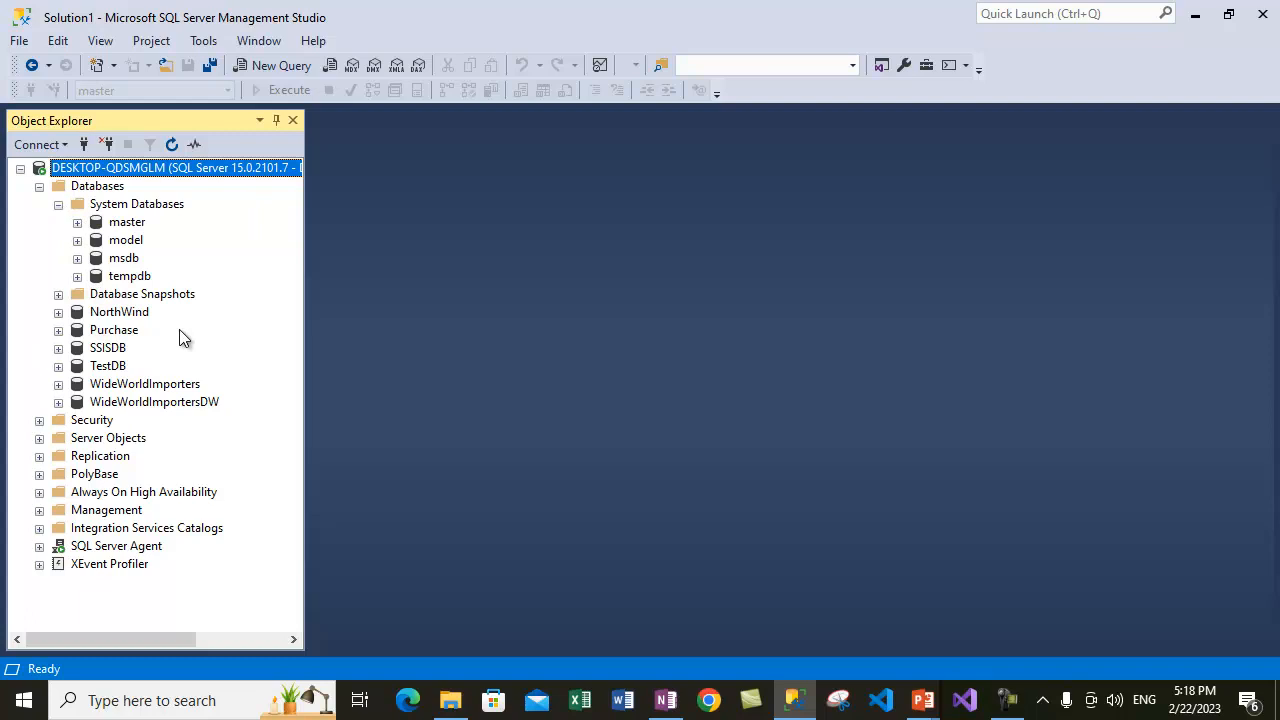
# Select master, dismiss its context menu, then select the NorthWind database.
pyautogui.click(127, 221)
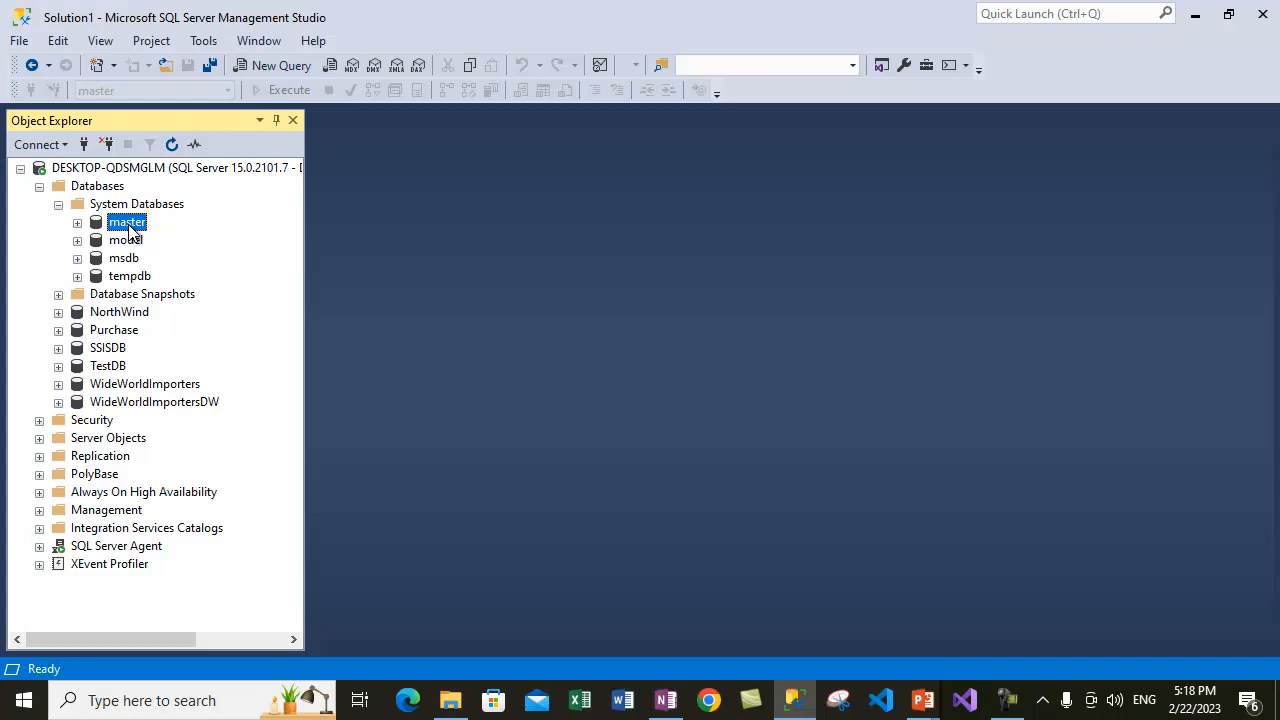
pyautogui.rightClick(127, 221)
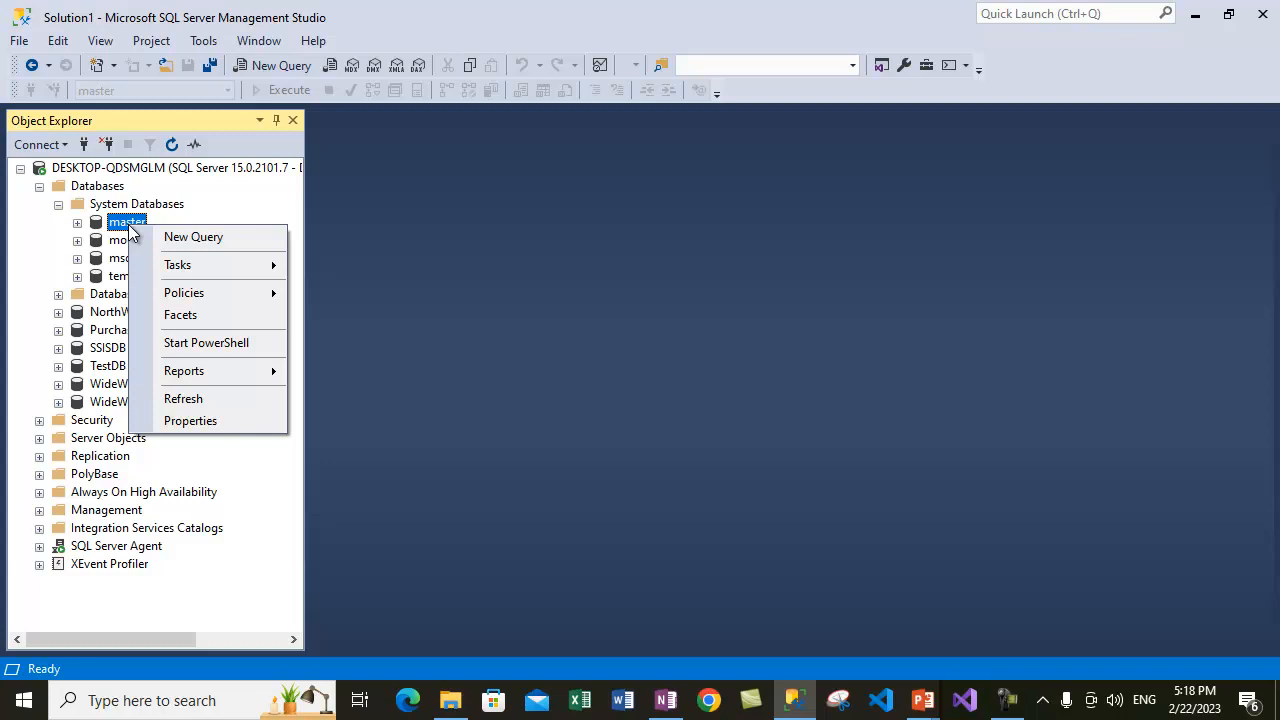
pyautogui.moveTo(121, 258)
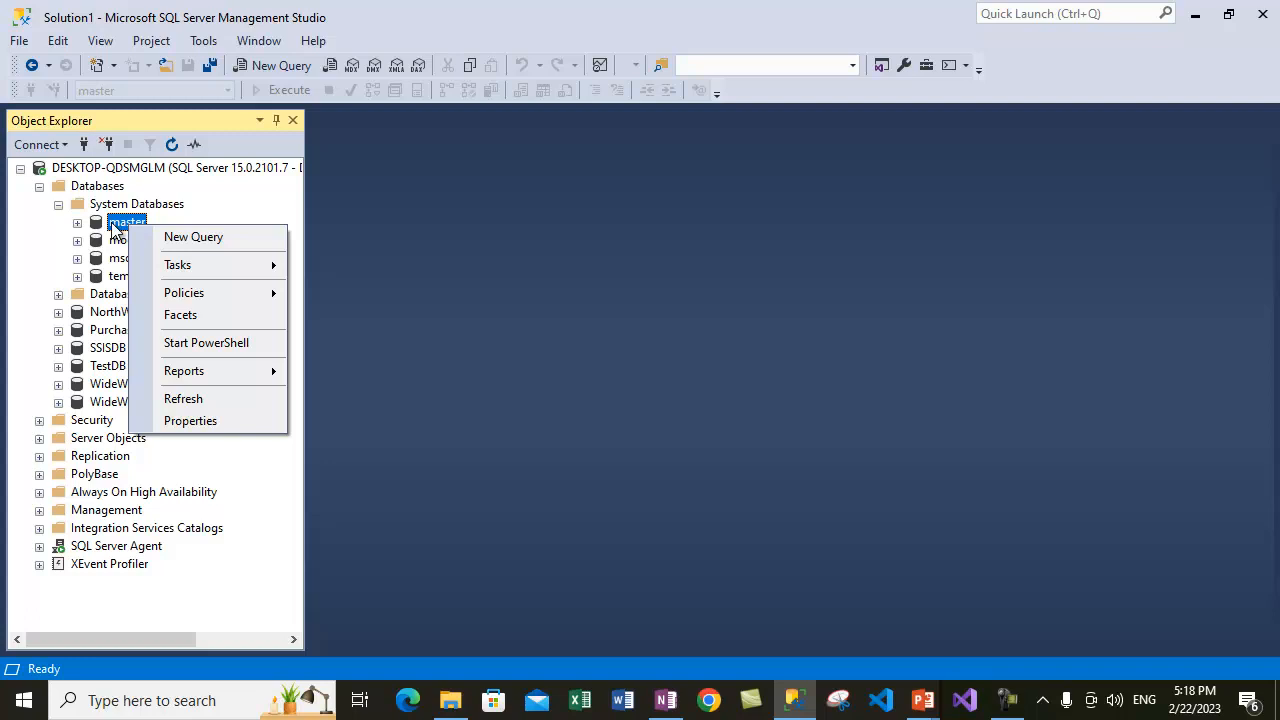
pyautogui.moveTo(220, 435)
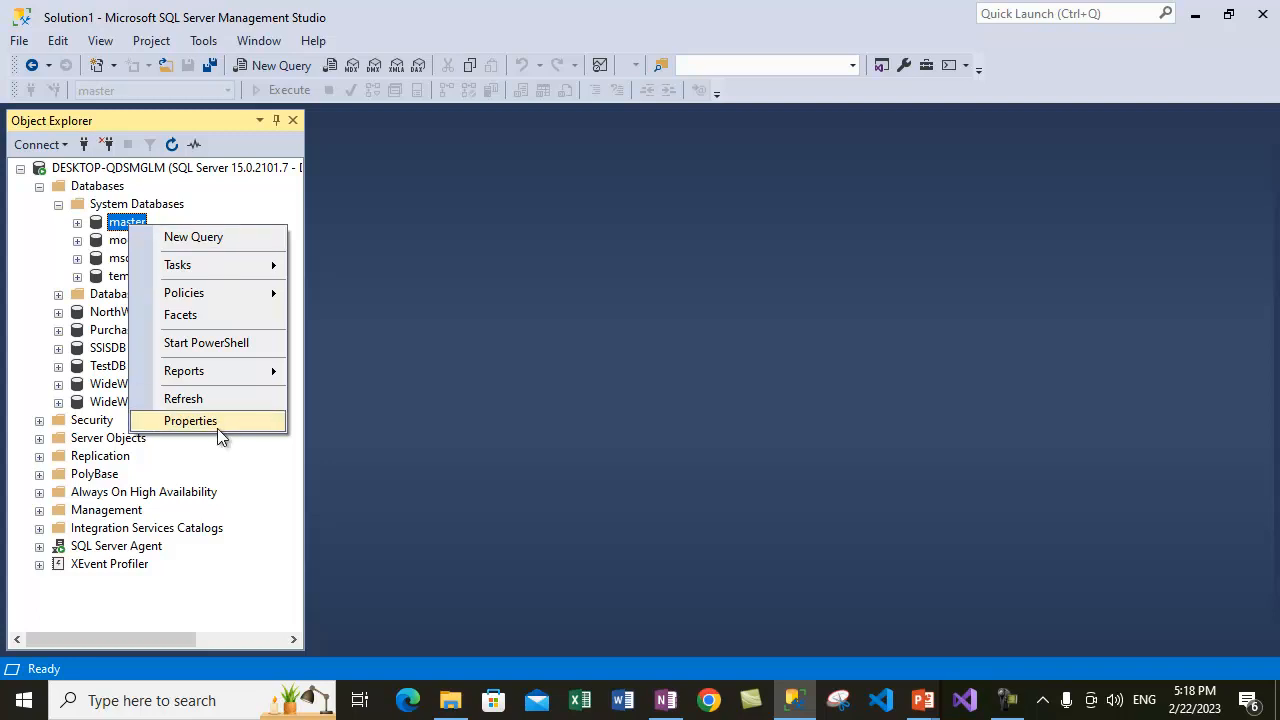
pyautogui.click(117, 311)
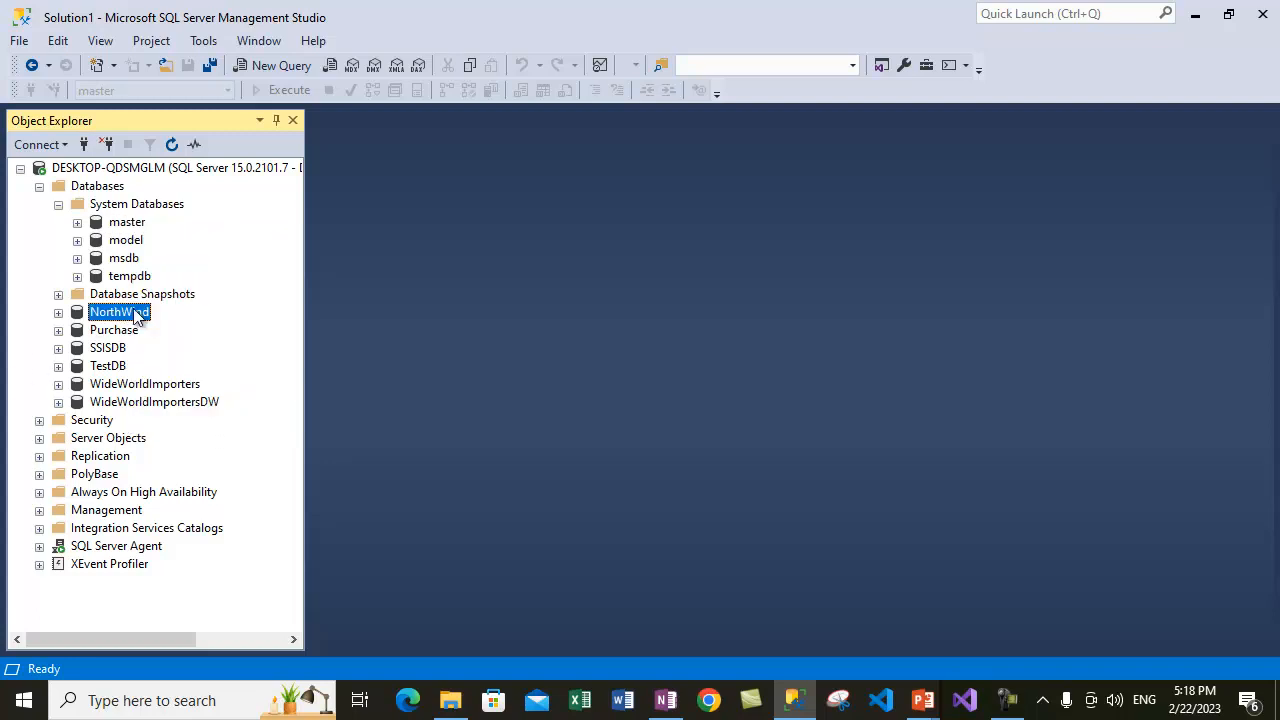
# Open NorthWind's Back Up Database dialog maximized and remove the TailLogbackup disk destination.
pyautogui.rightClick(118, 311)
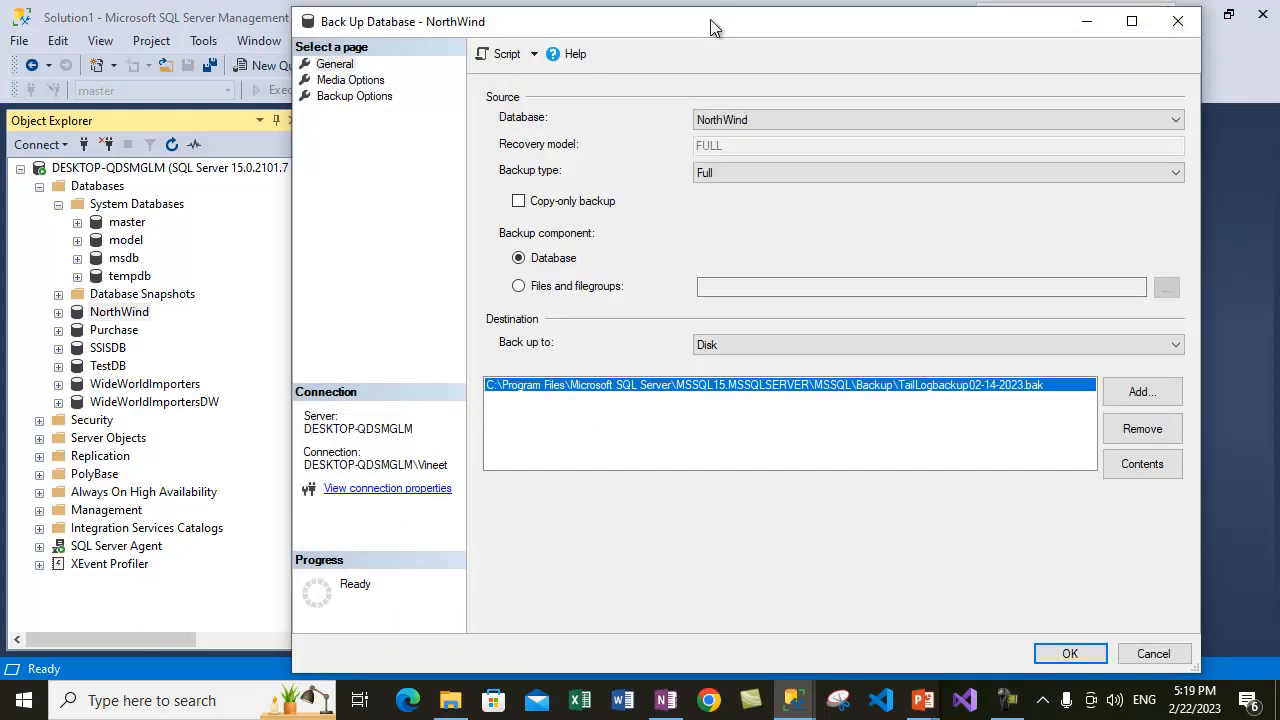
pyautogui.click(1131, 21)
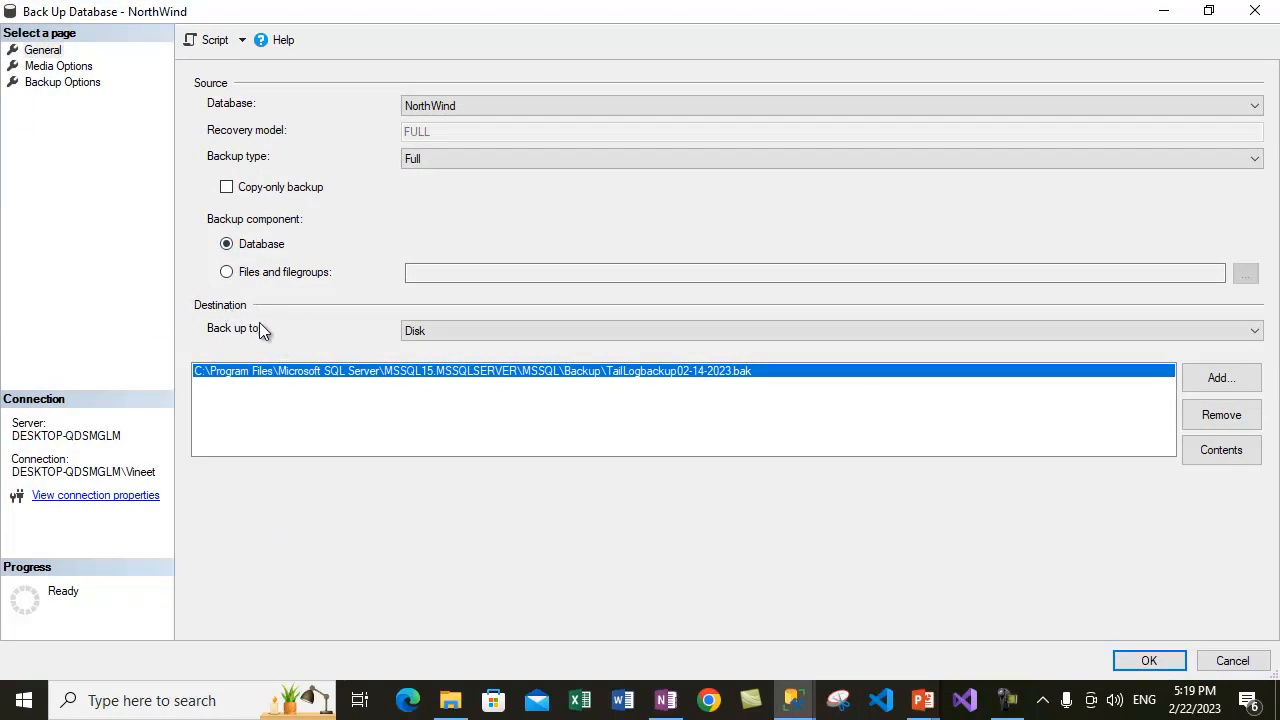
pyautogui.moveTo(250, 302)
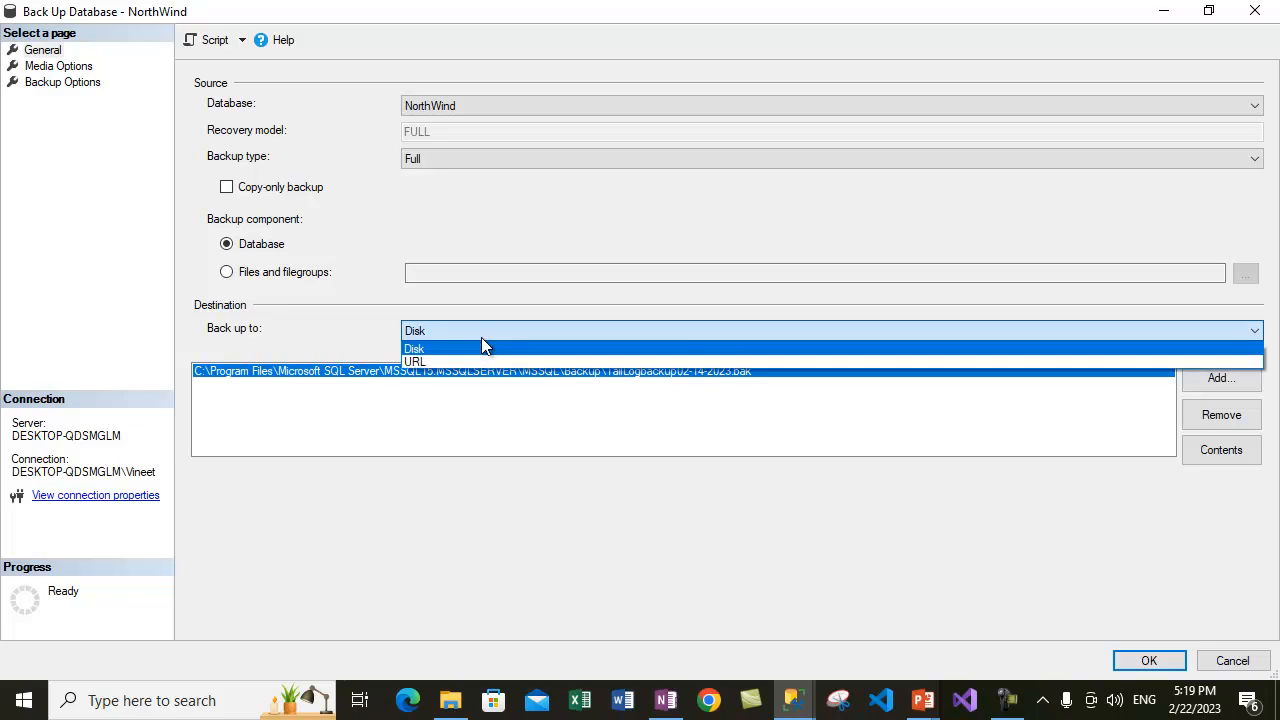
pyautogui.click(414, 348)
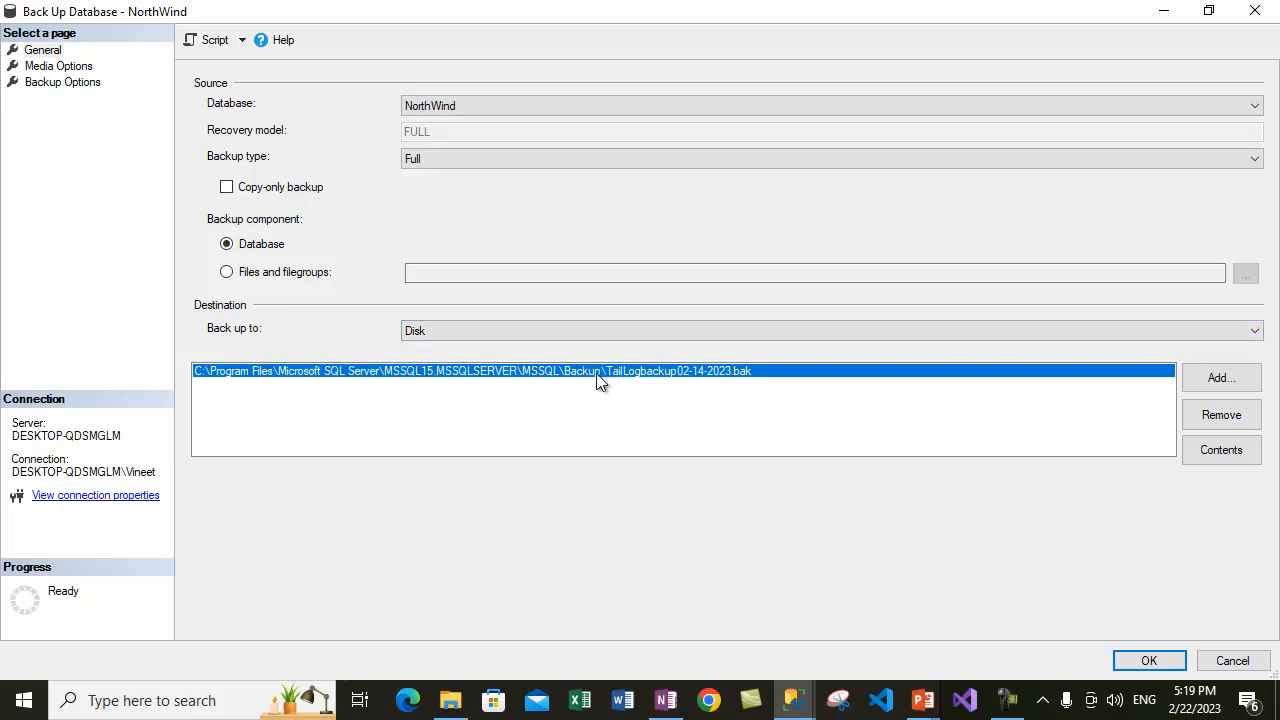
pyautogui.moveTo(645, 408)
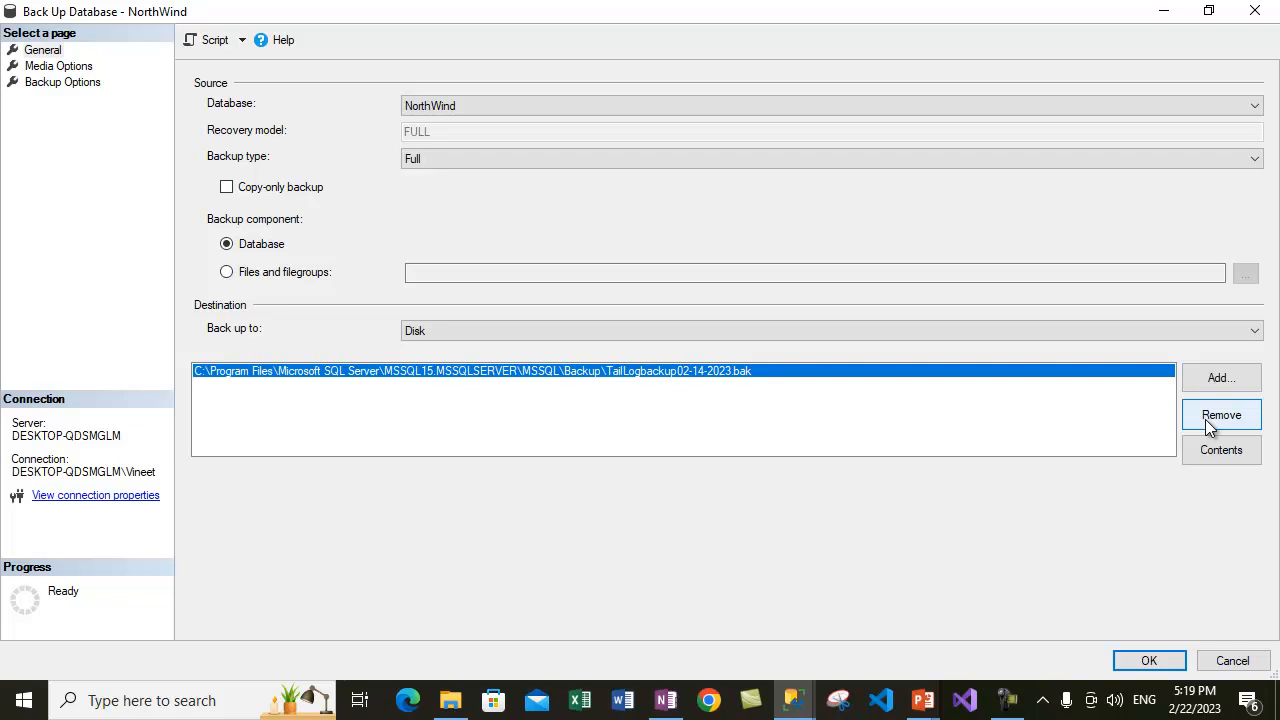
pyautogui.click(1221, 414)
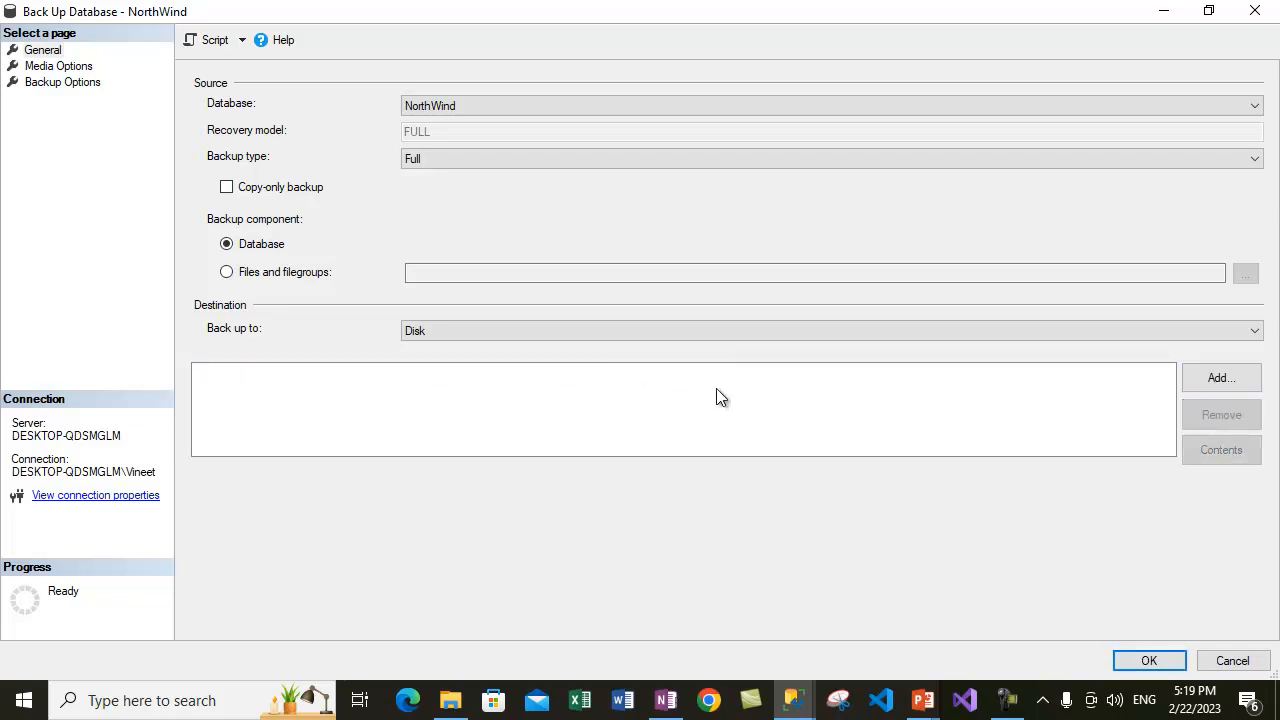
pyautogui.moveTo(784, 401)
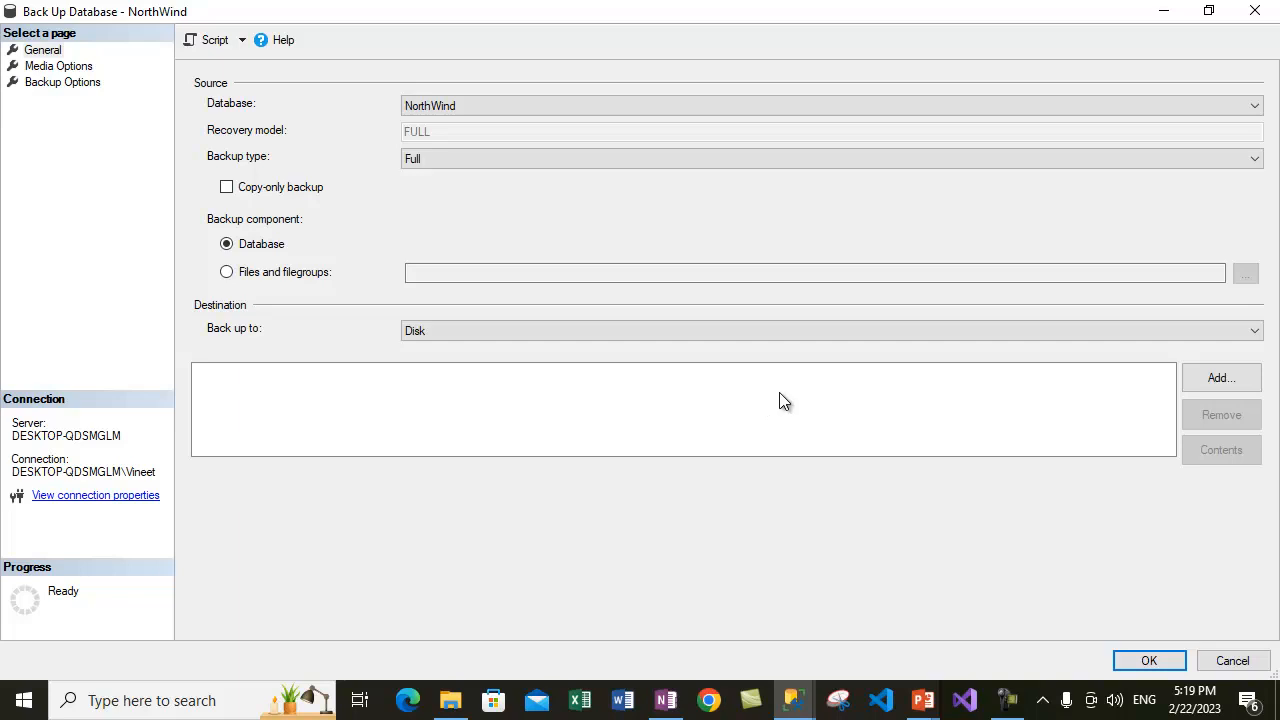
pyautogui.moveTo(503, 328)
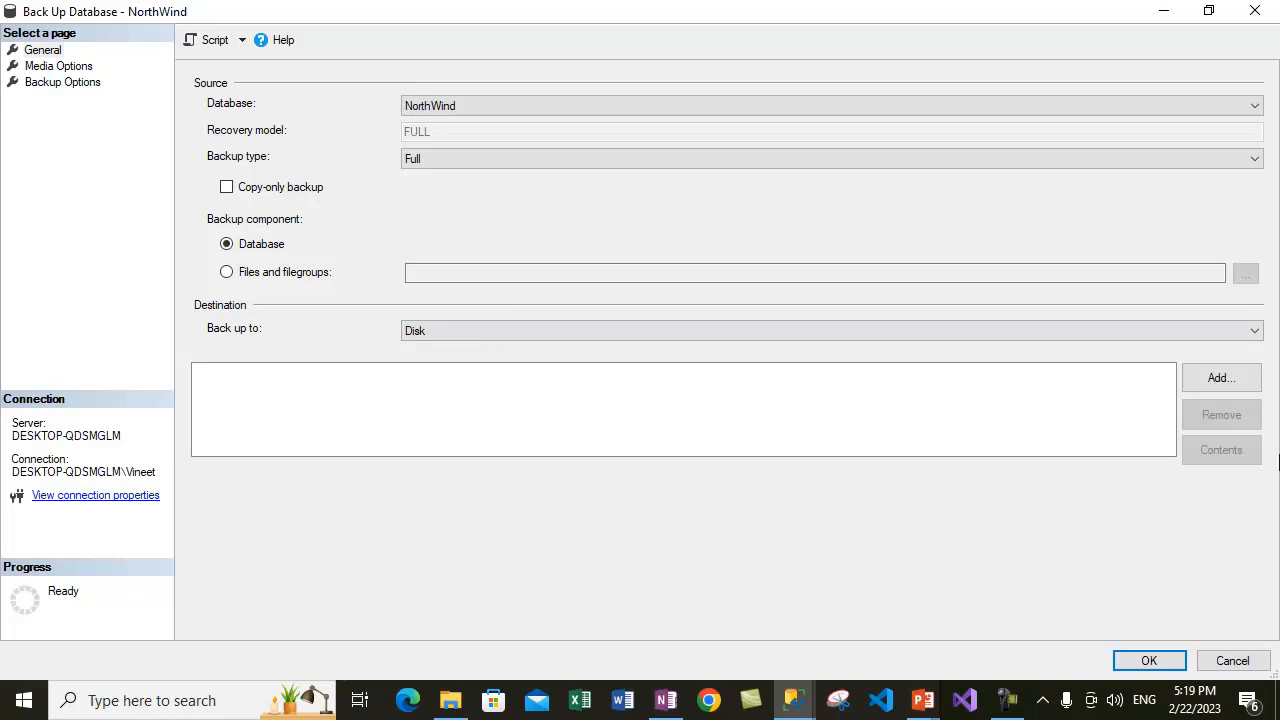
pyautogui.moveTo(1221, 378)
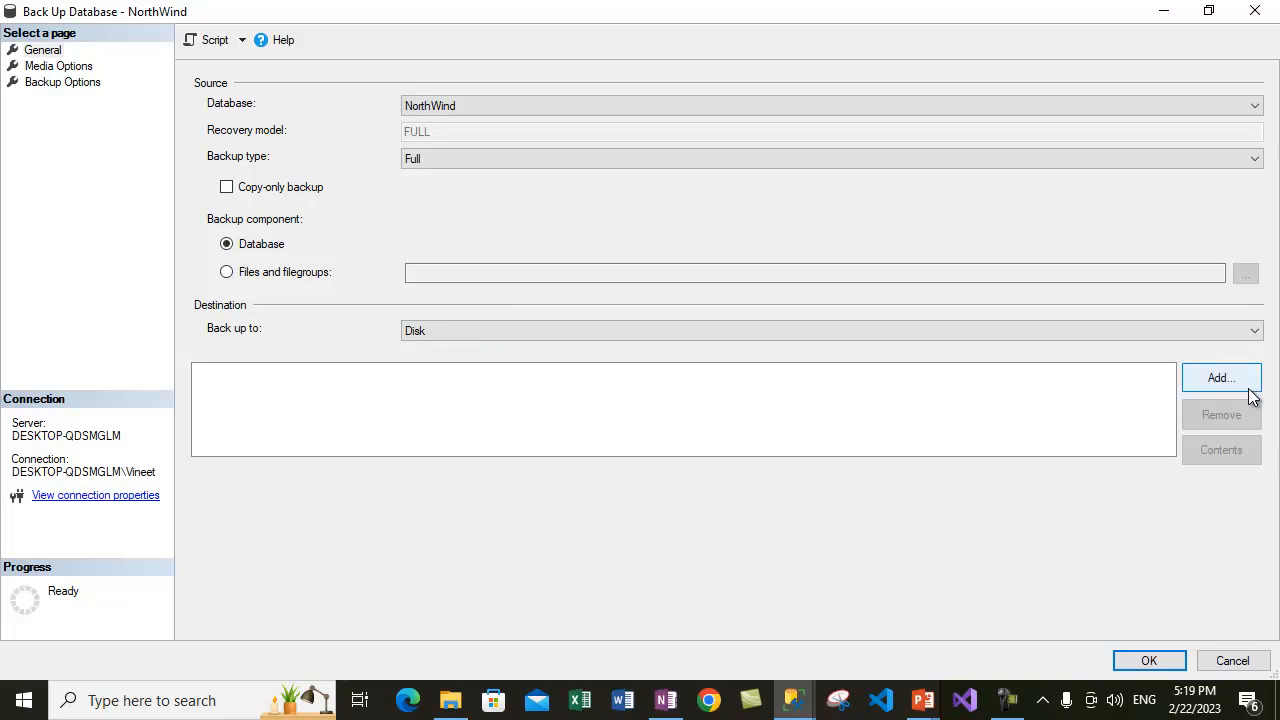
# Add NorthwindFullBackup.bak from the Backup folder as the disk destination.
pyautogui.click(1221, 377)
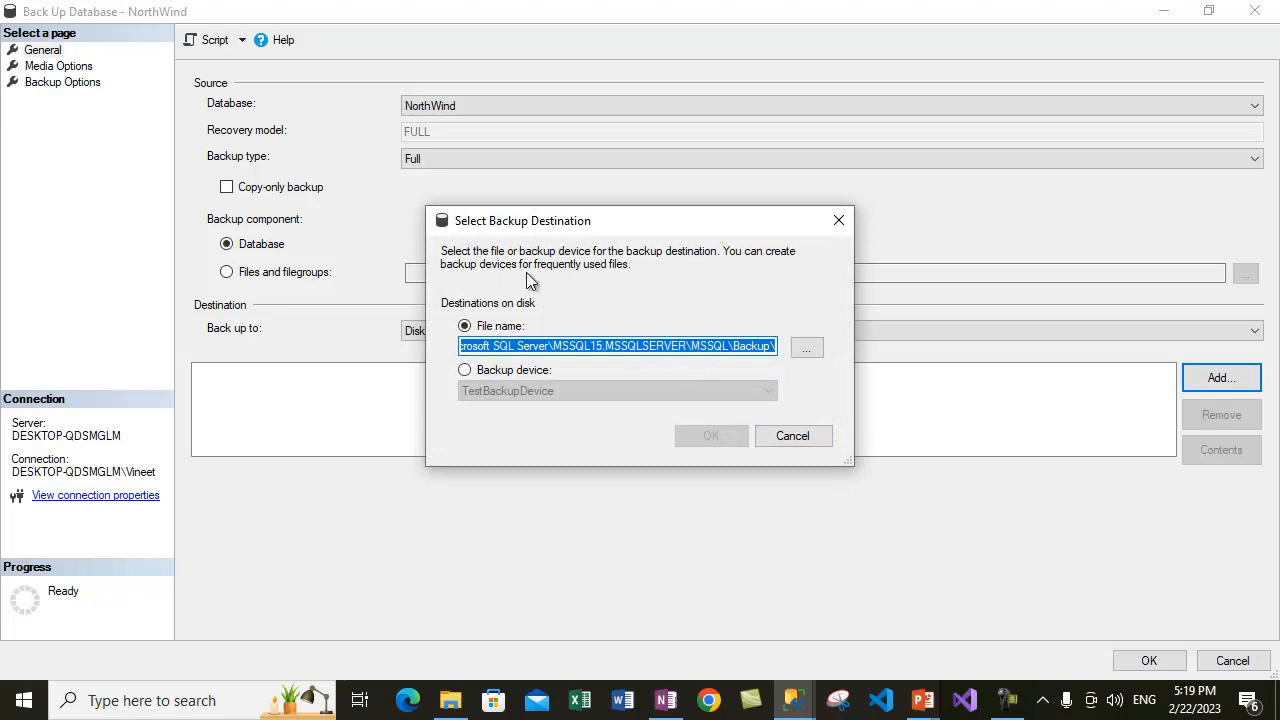
pyautogui.moveTo(595, 340)
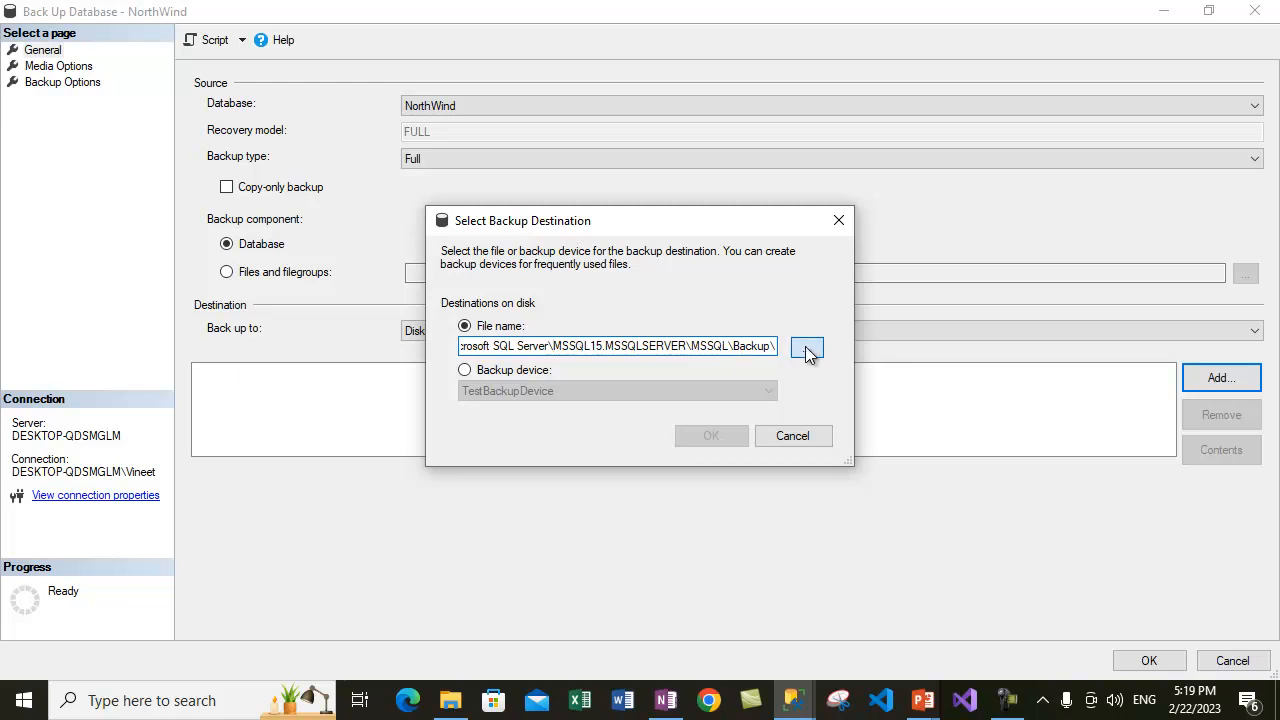
pyautogui.click(807, 350)
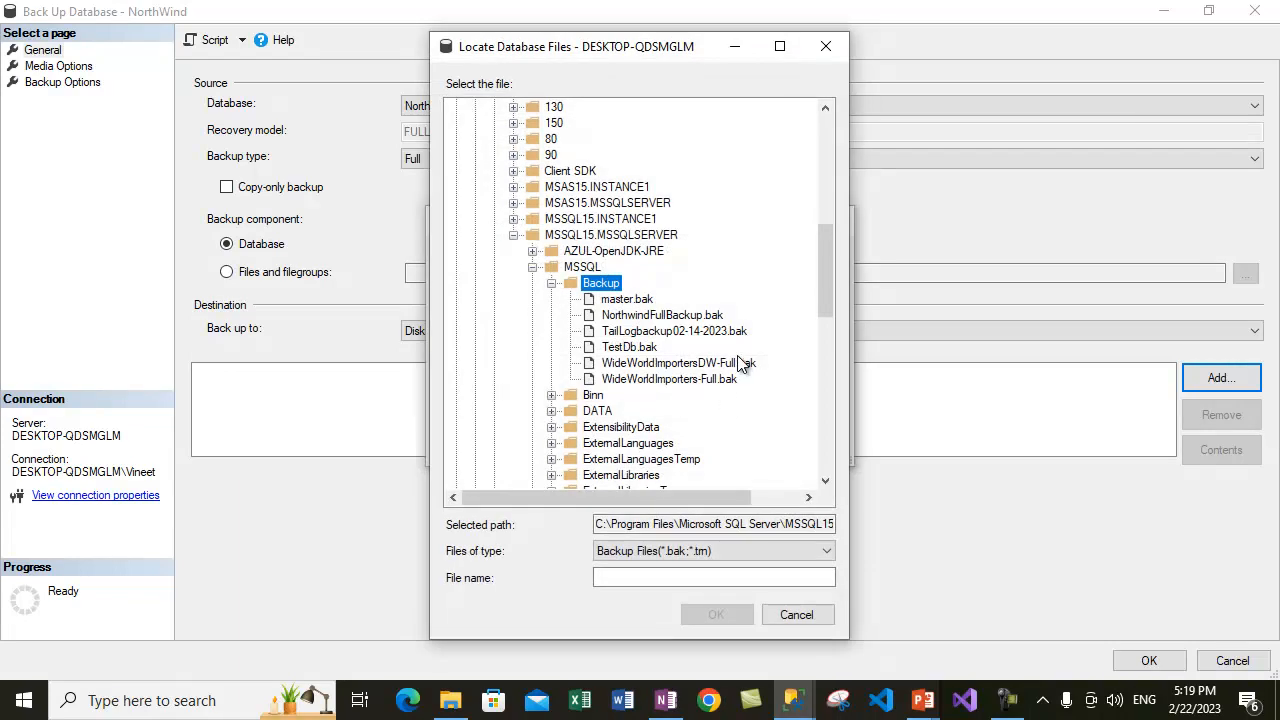
pyautogui.click(659, 314)
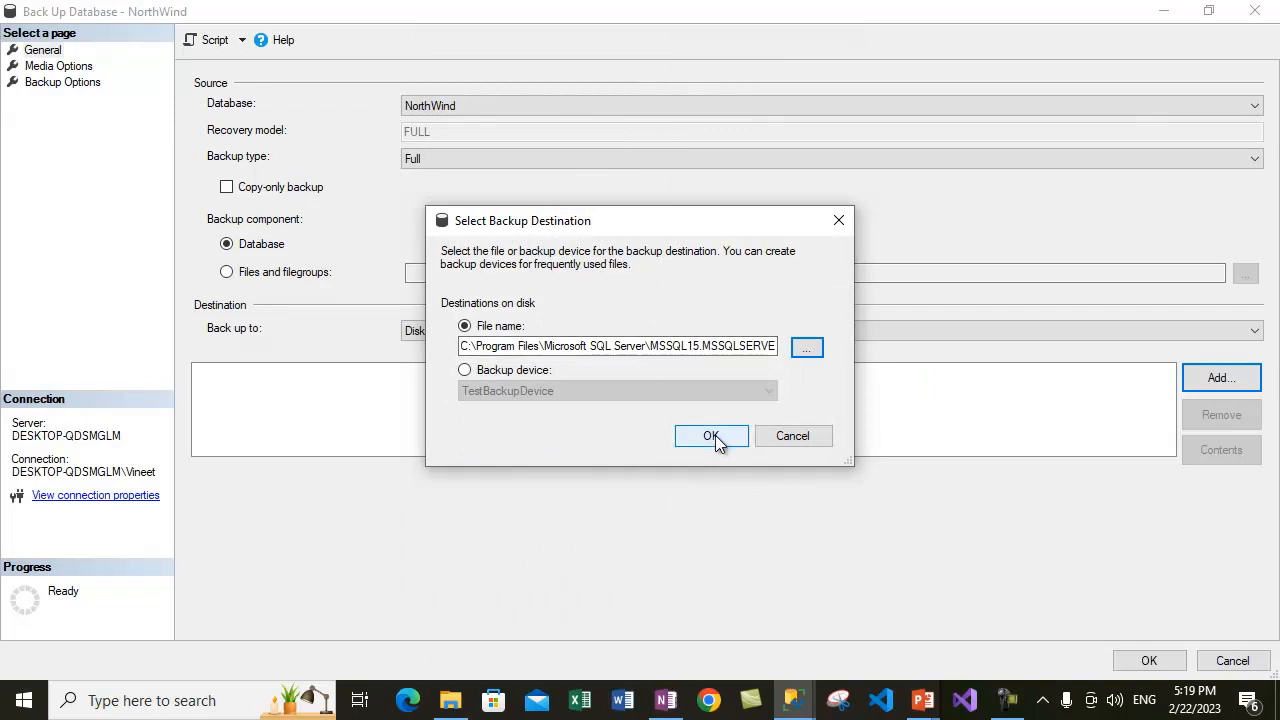
pyautogui.click(711, 436)
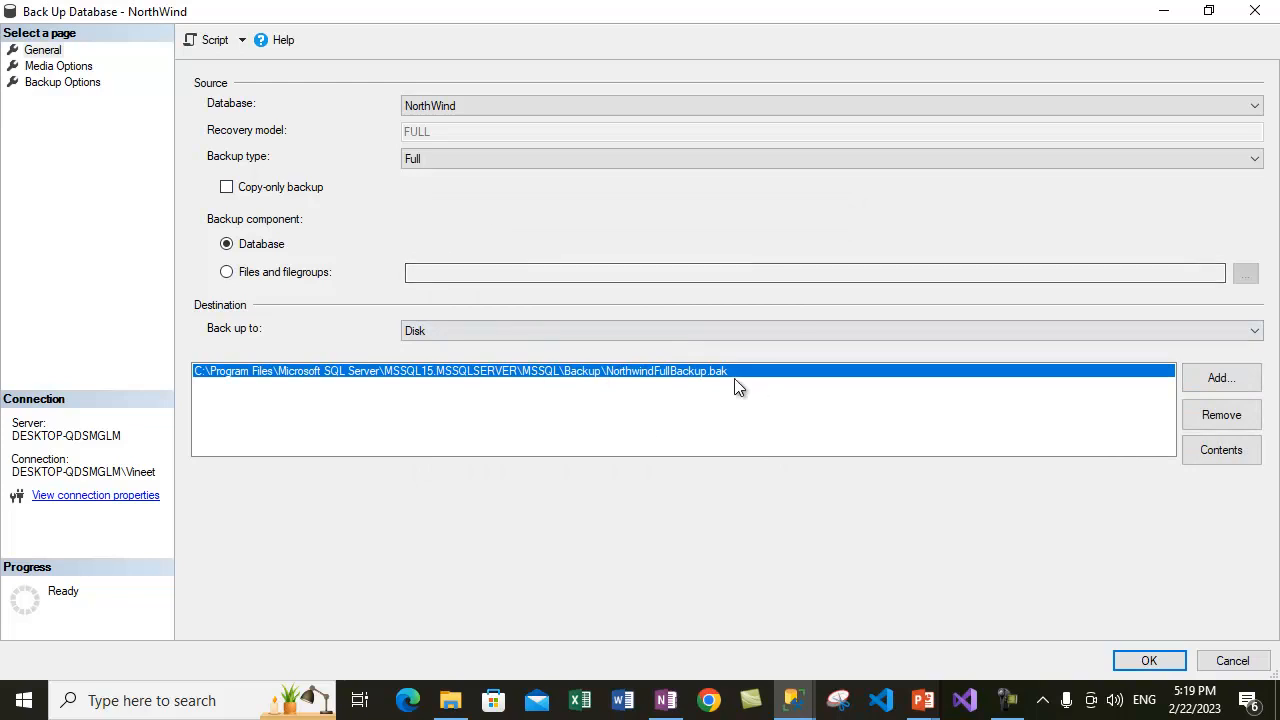
pyautogui.moveTo(812, 373)
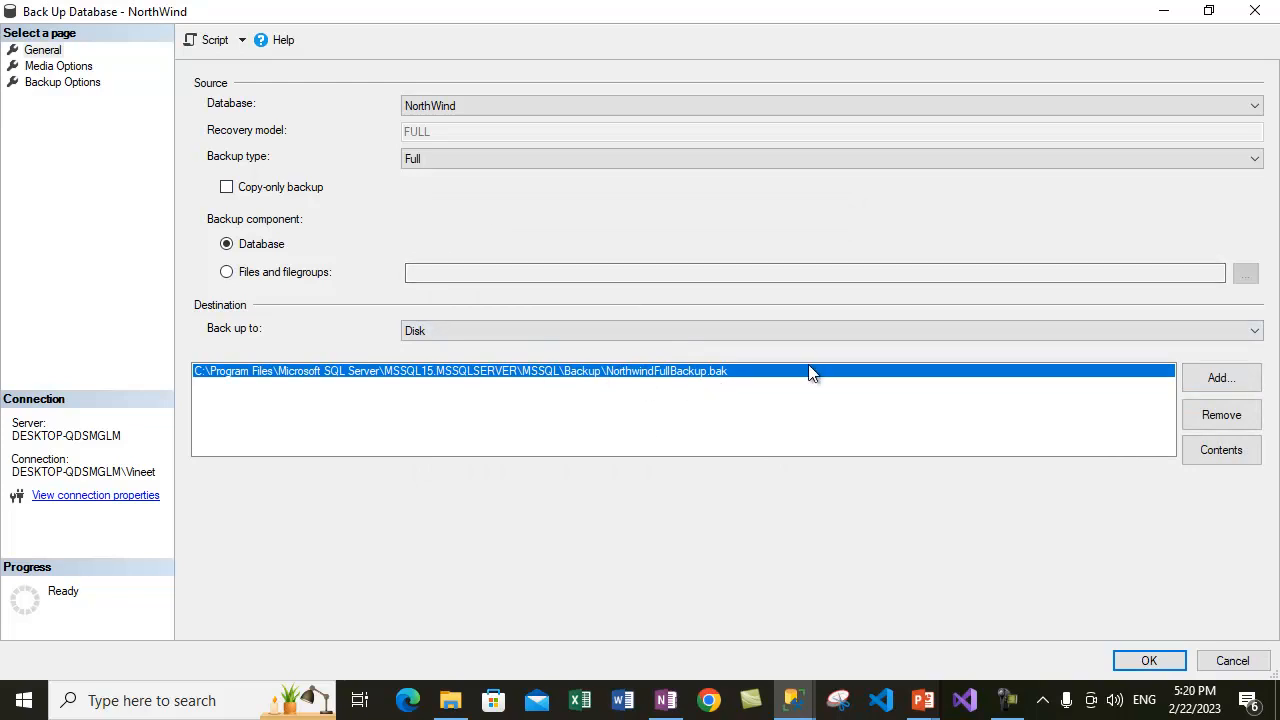
pyautogui.moveTo(744, 431)
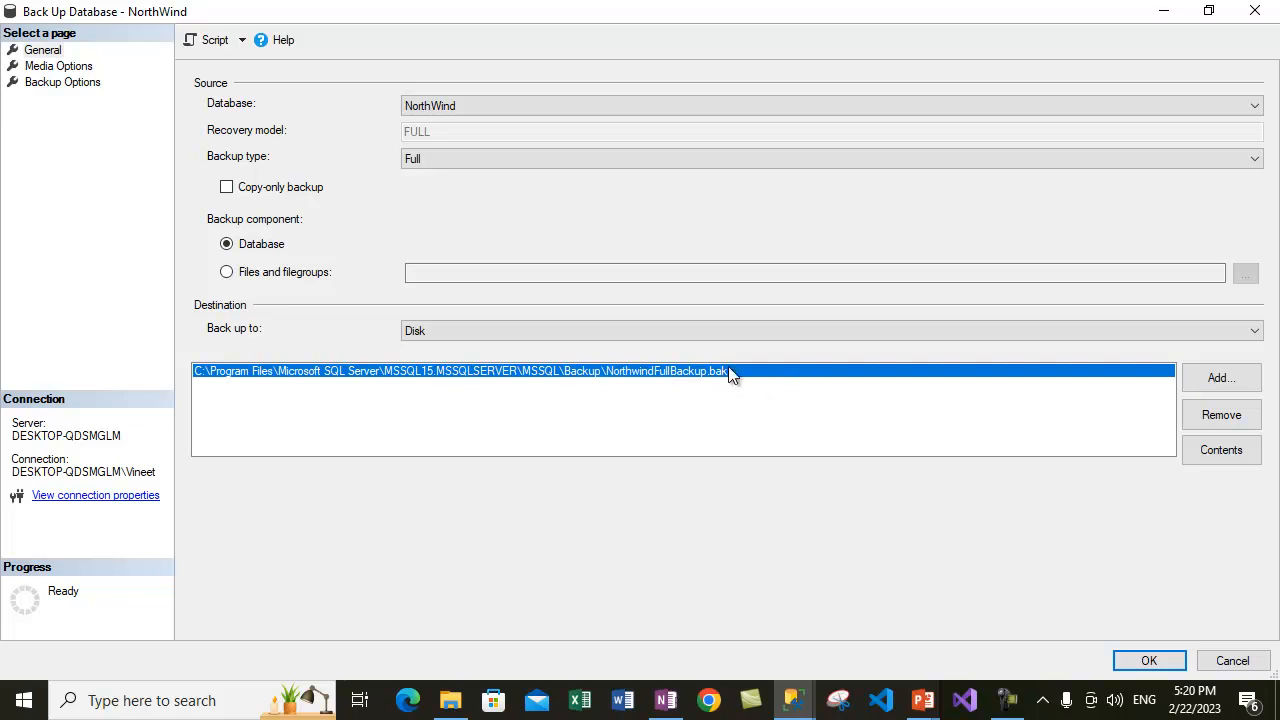
pyautogui.moveTo(757, 388)
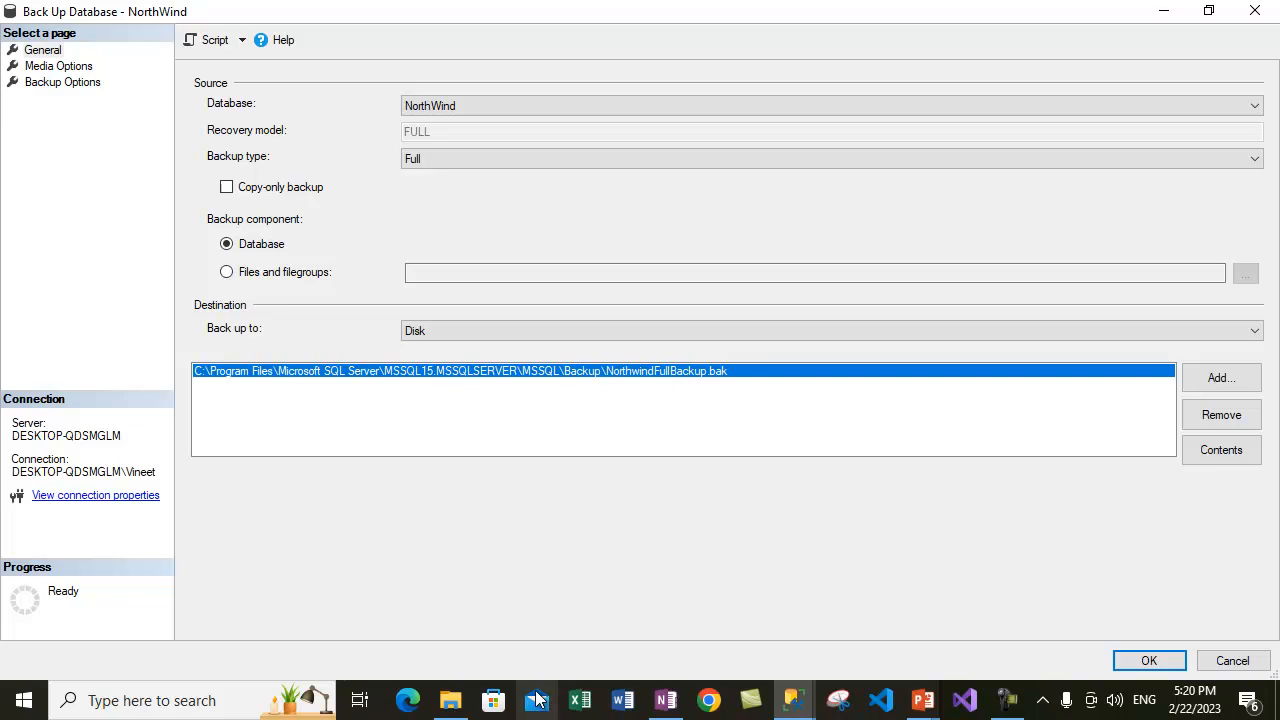
pyautogui.moveTo(725, 427)
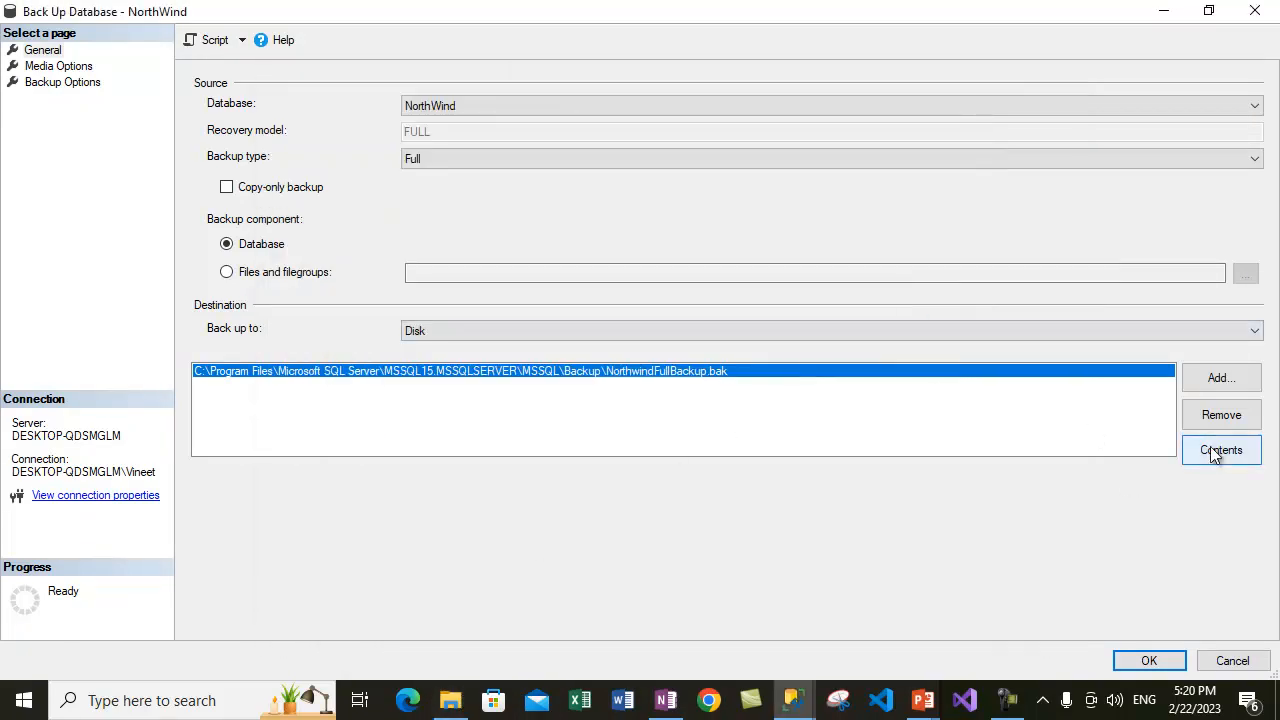
pyautogui.click(1221, 450)
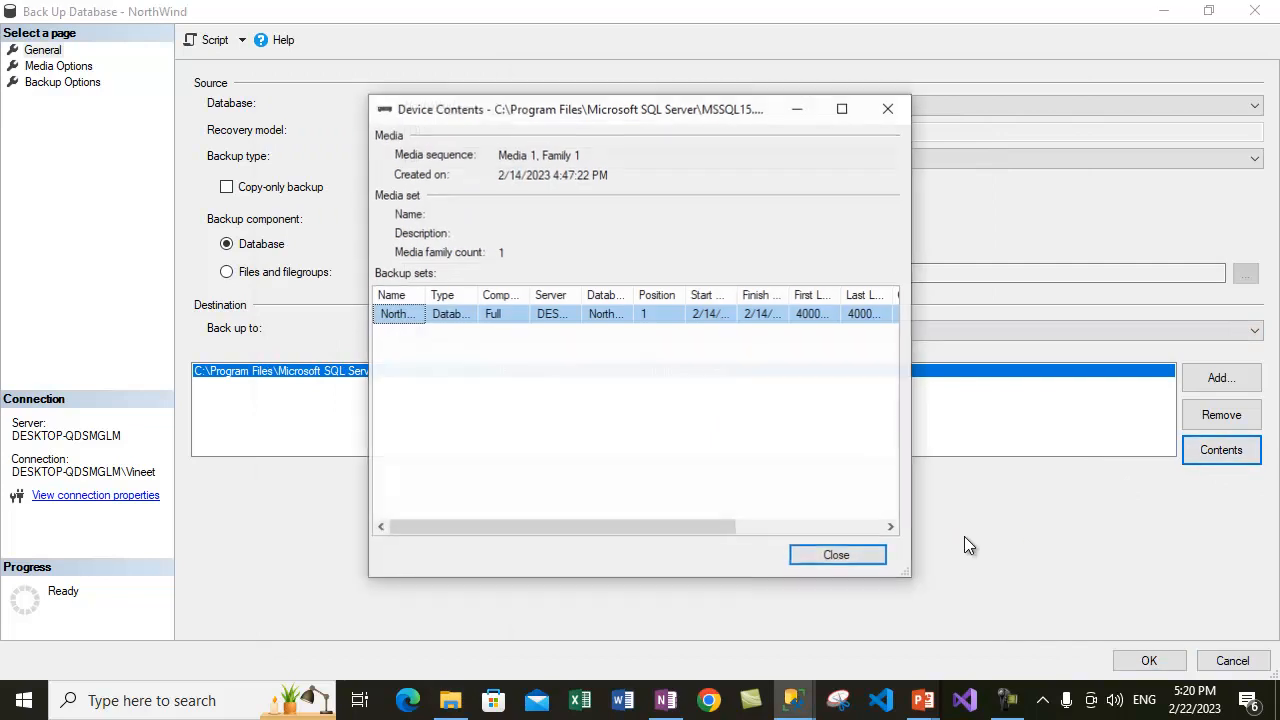
pyautogui.click(841, 109)
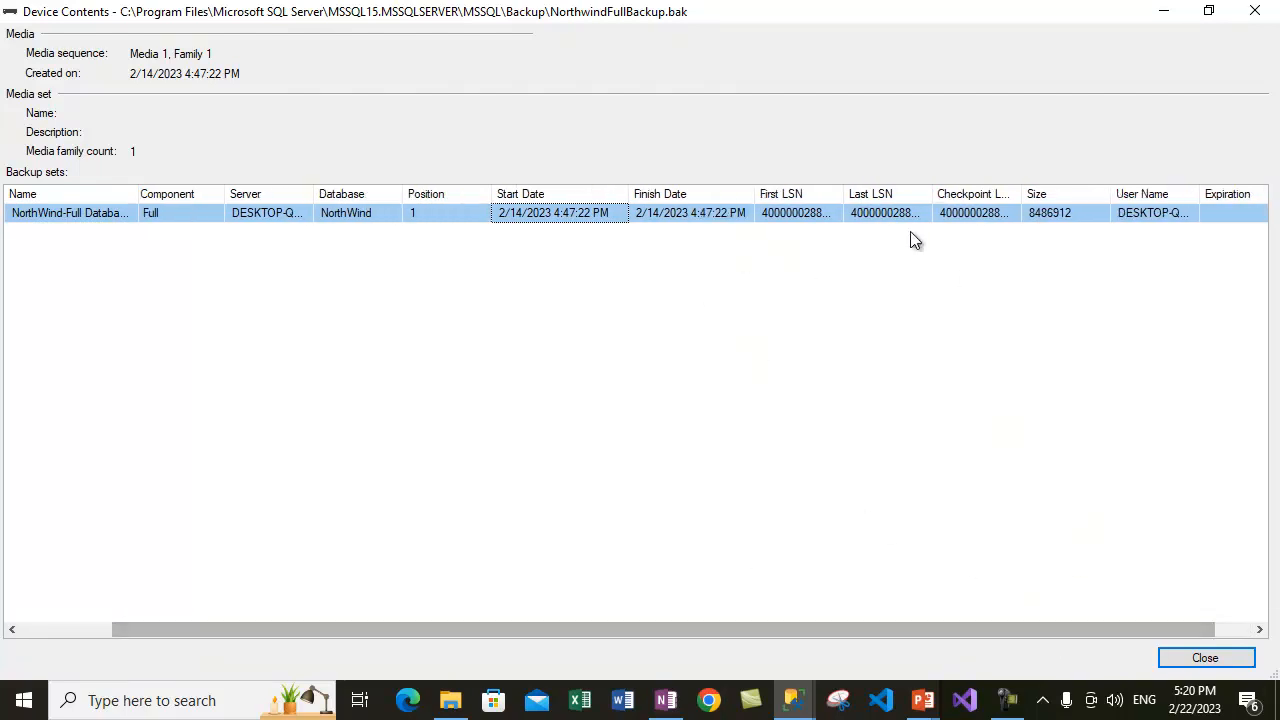
pyautogui.moveTo(1050, 294)
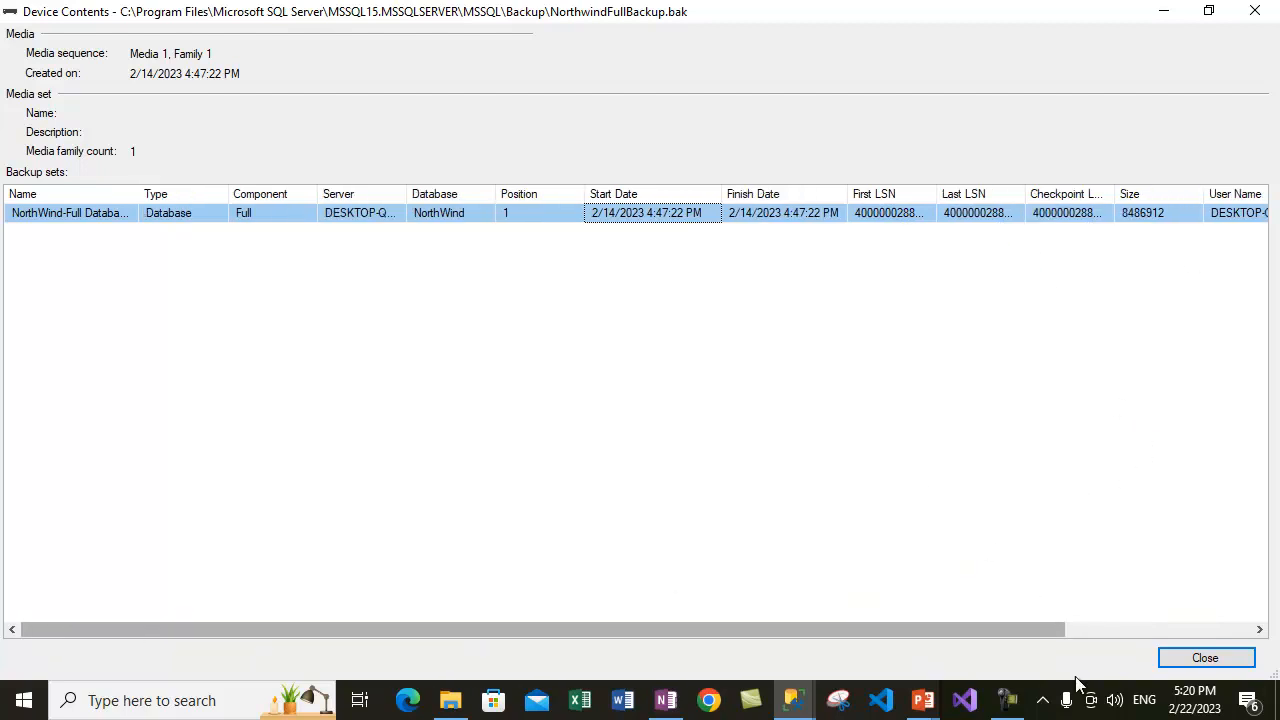
pyautogui.click(1205, 657)
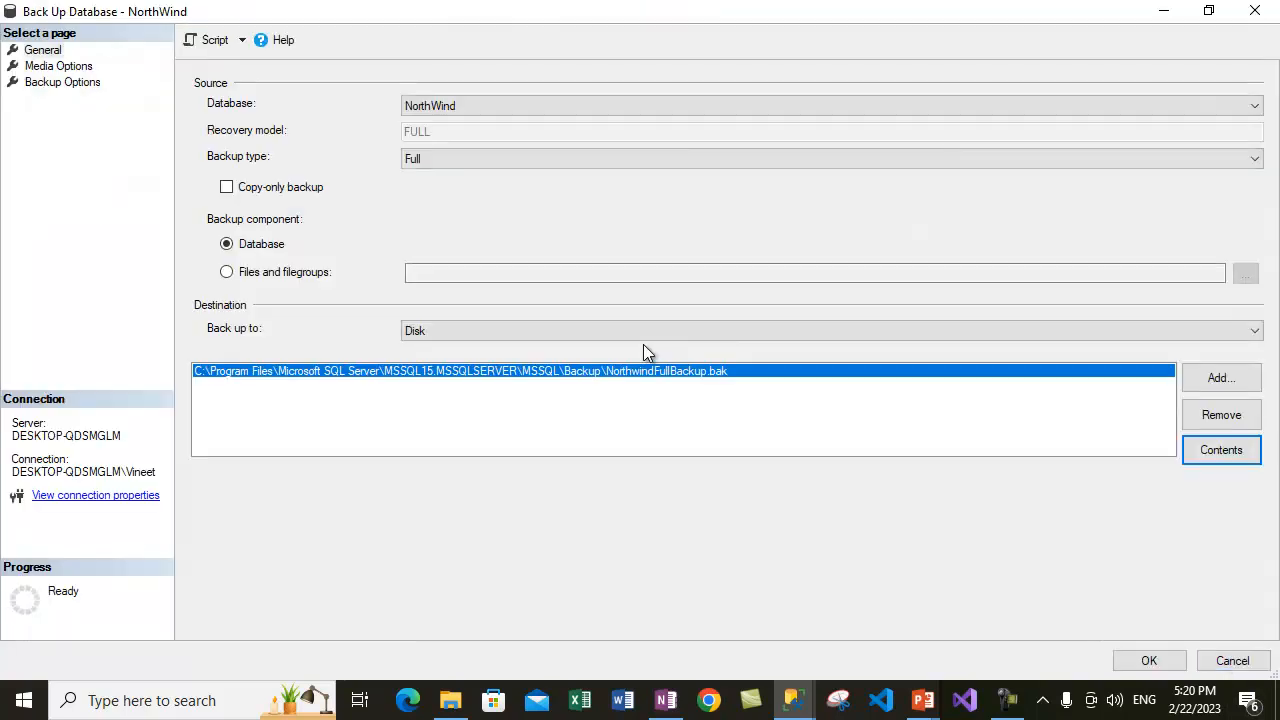
pyautogui.moveTo(1232, 661)
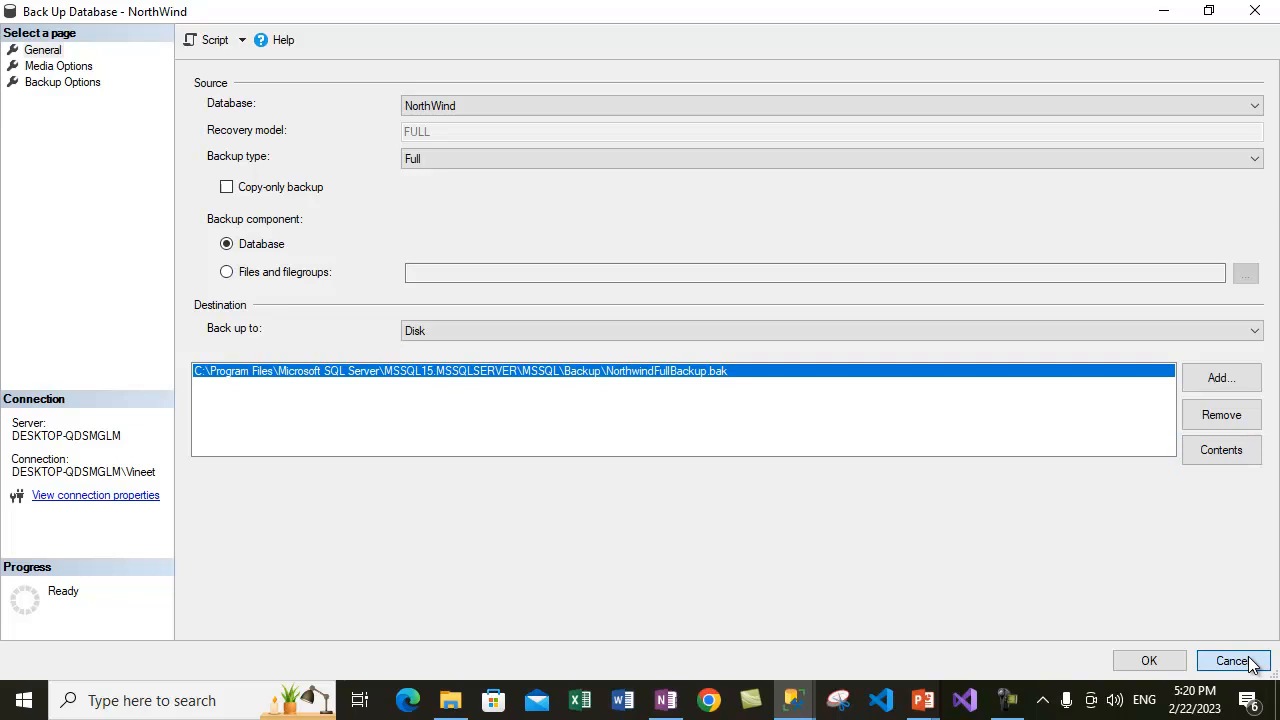
# Cancel the backup dialog and start a new query against NorthWind.
pyautogui.click(1233, 660)
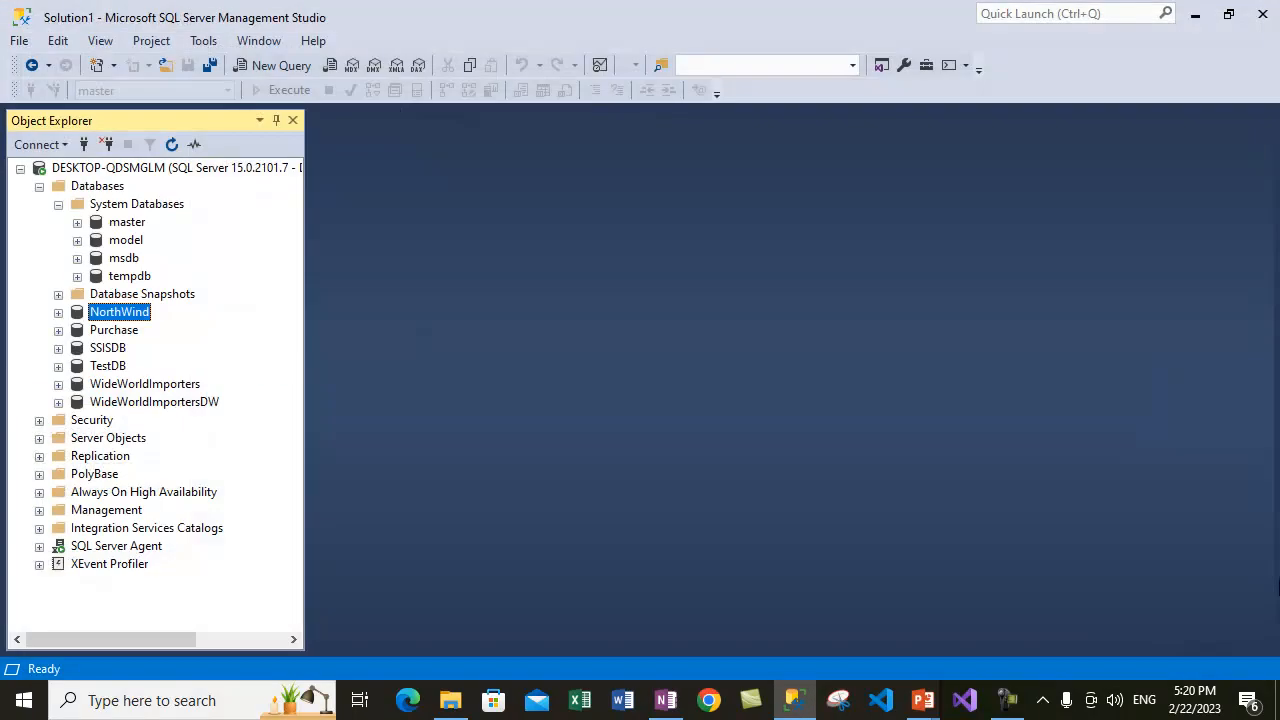
pyautogui.moveTo(177, 284)
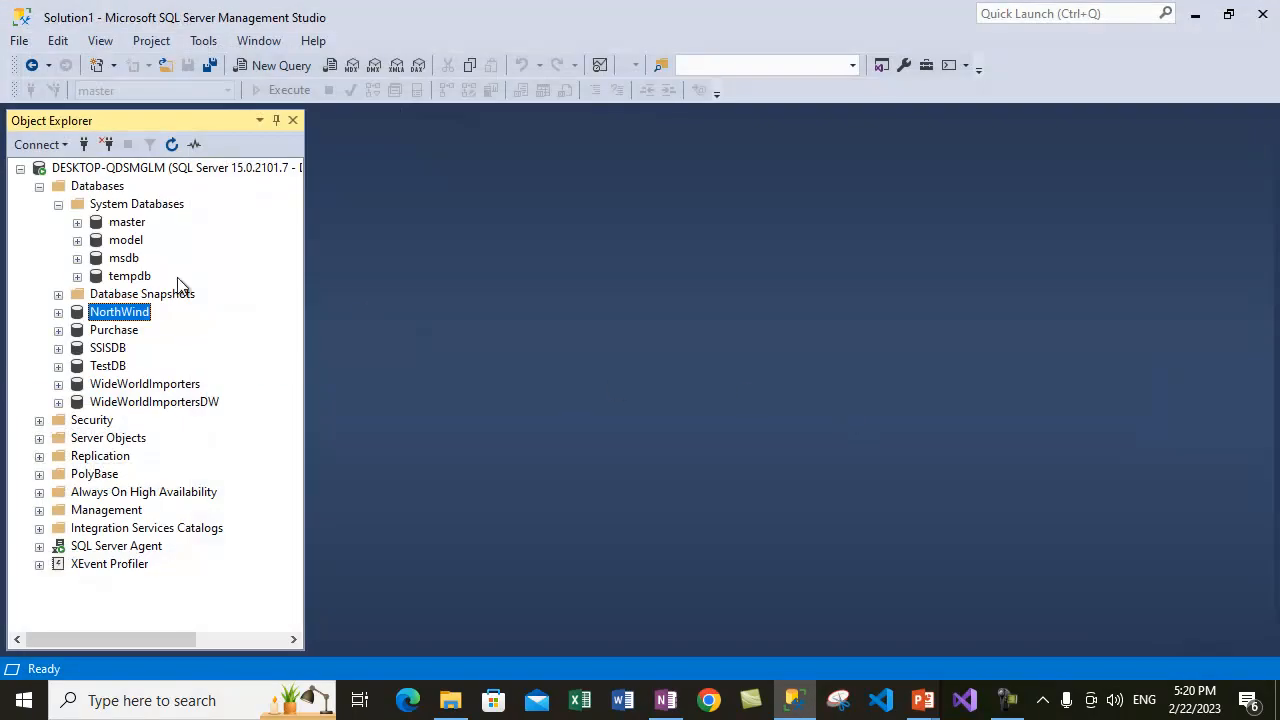
pyautogui.moveTo(269, 65)
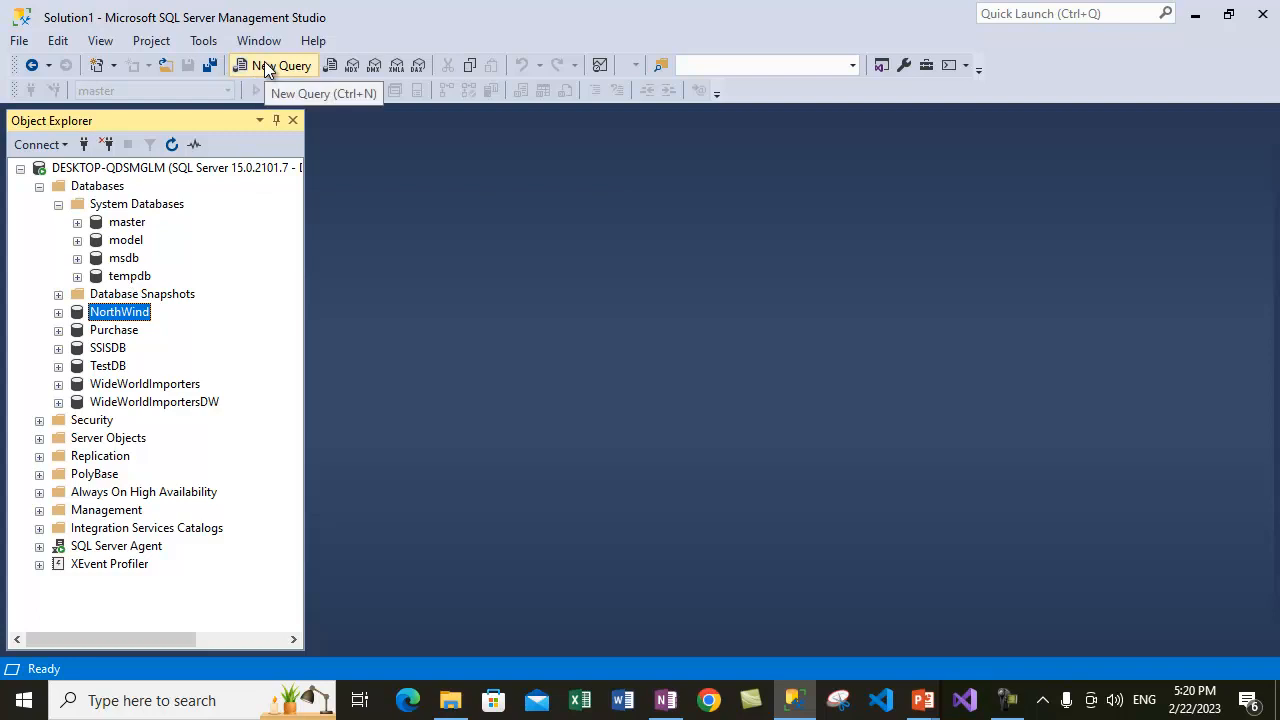
pyautogui.click(270, 65)
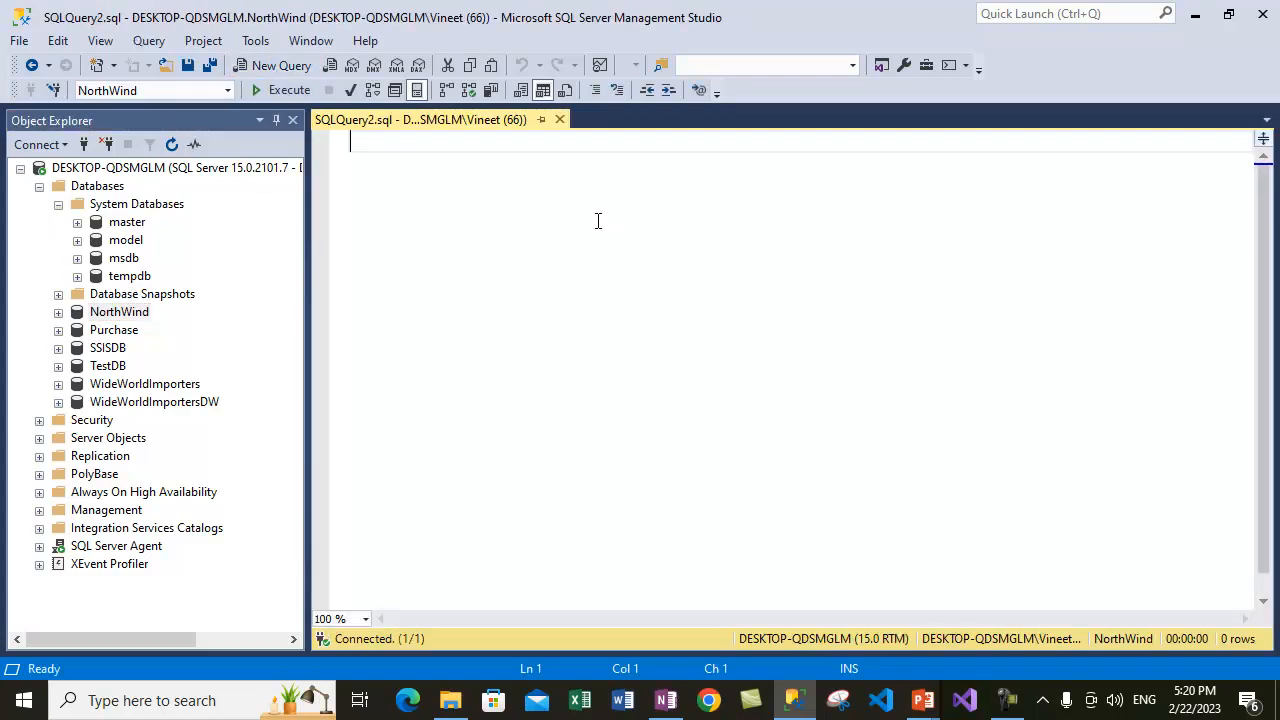
# Type RESTORE HEADERONLY FROM DISK = ' followed by the start of the Backup path.
pyautogui.write('R')
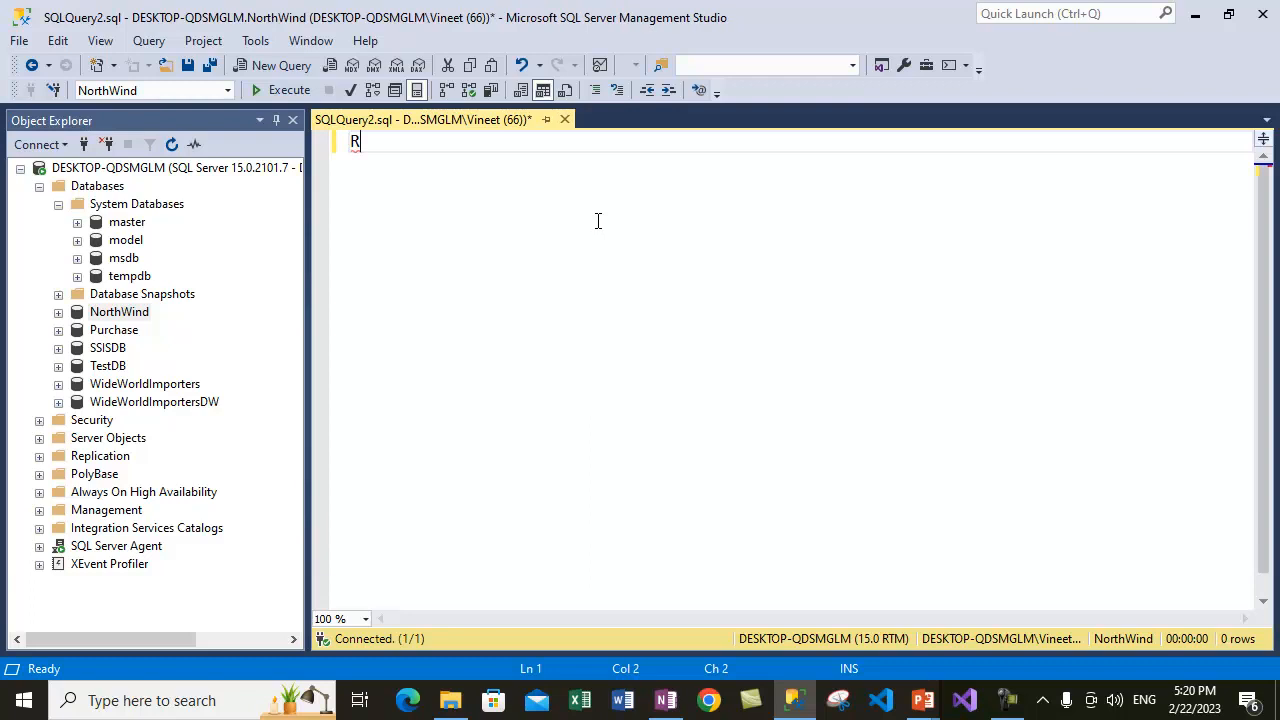
pyautogui.write('ESTORE')
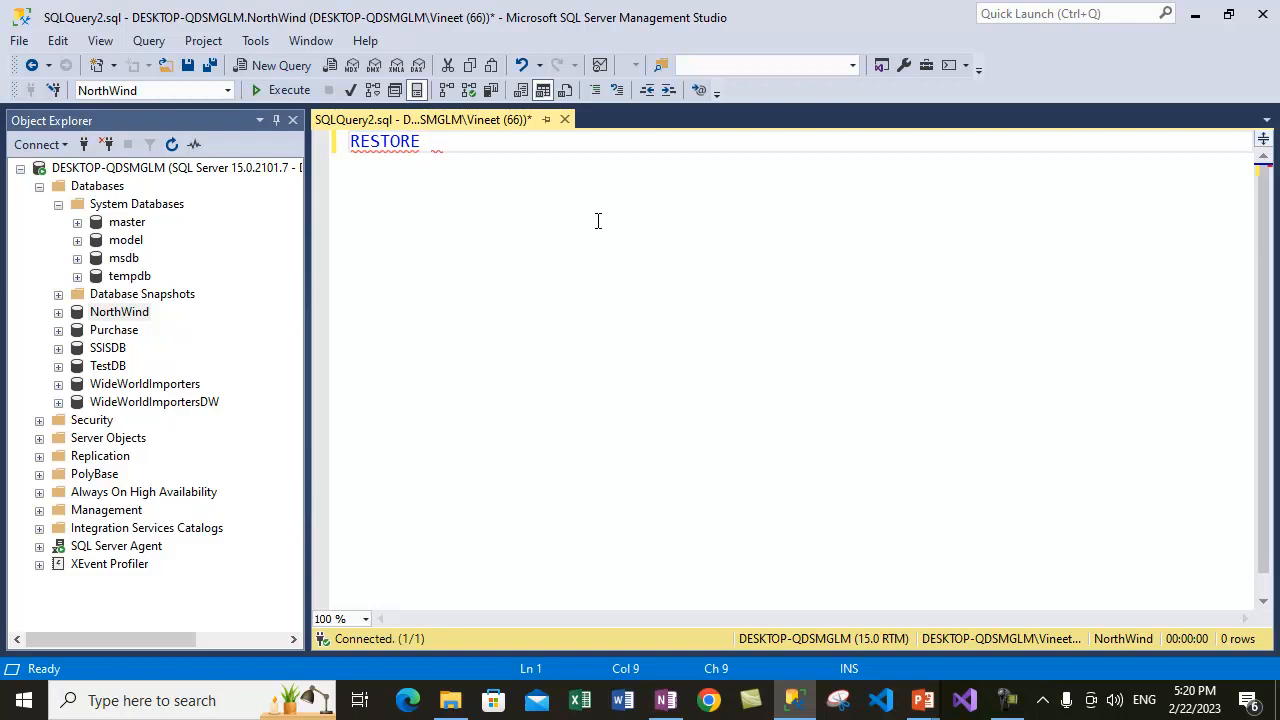
pyautogui.write('HEADERO')
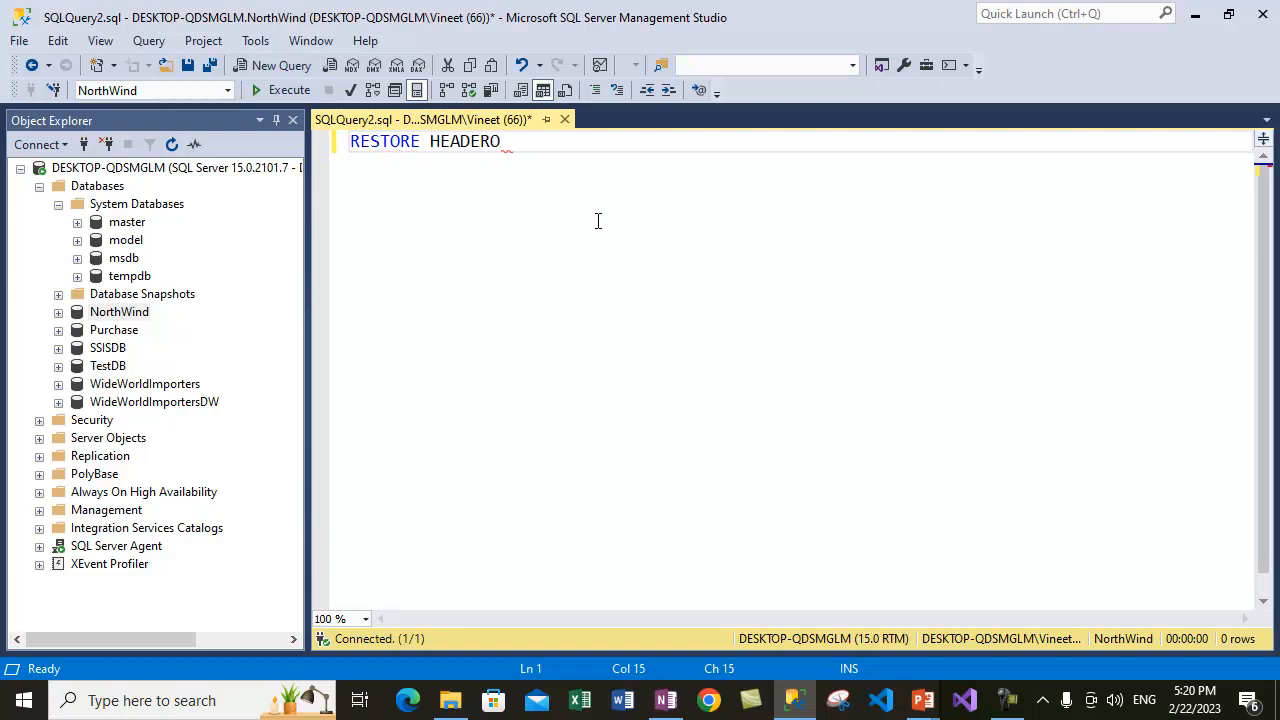
pyautogui.write('NLY')
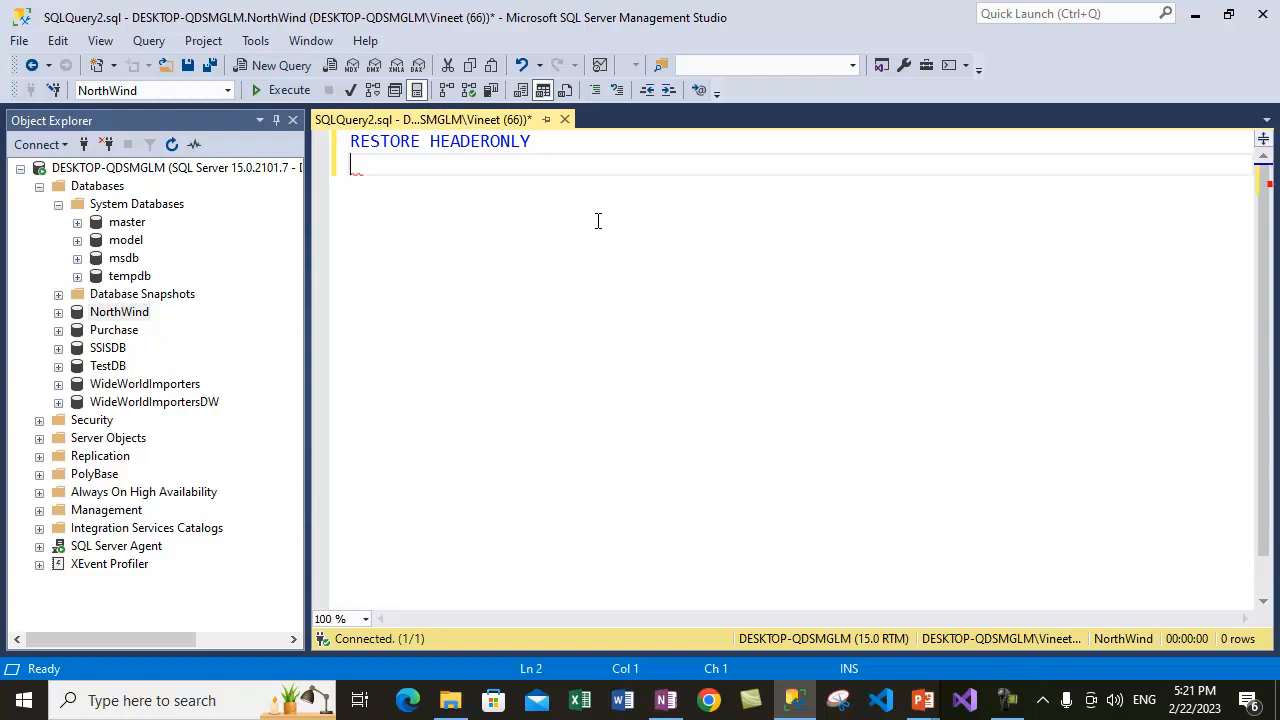
pyautogui.write('FROM DISK =')
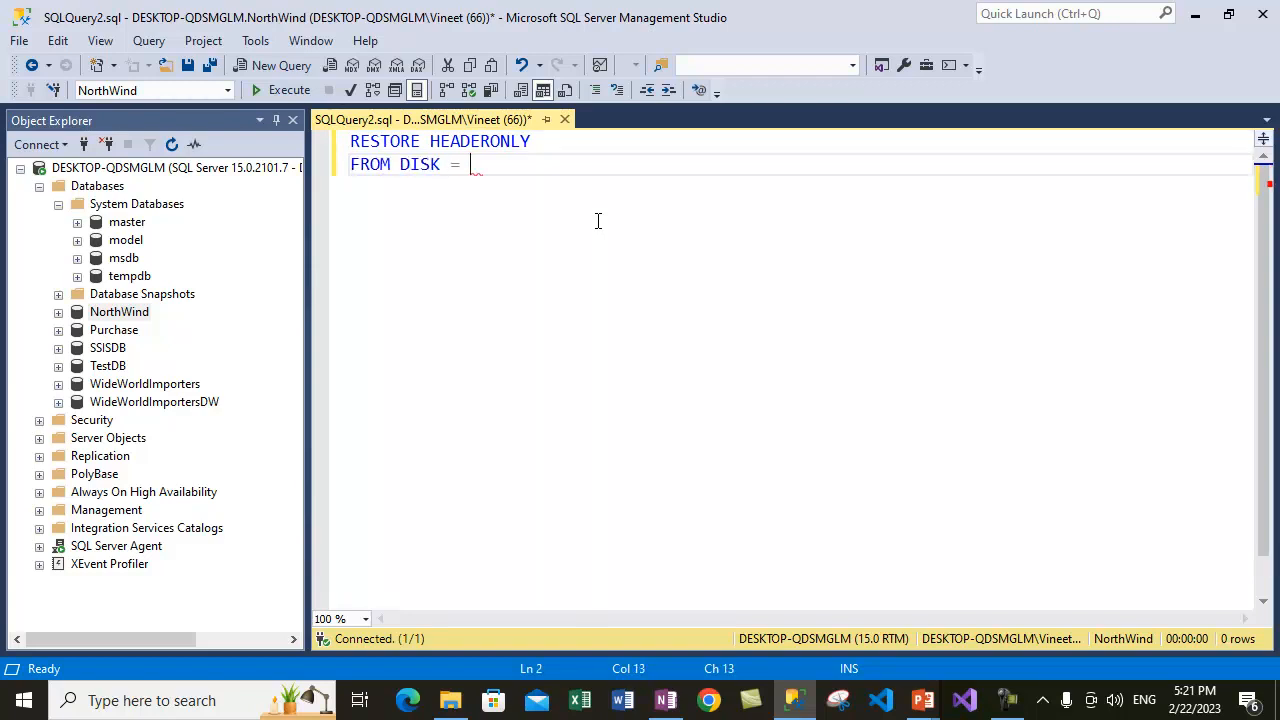
pyautogui.write("'")
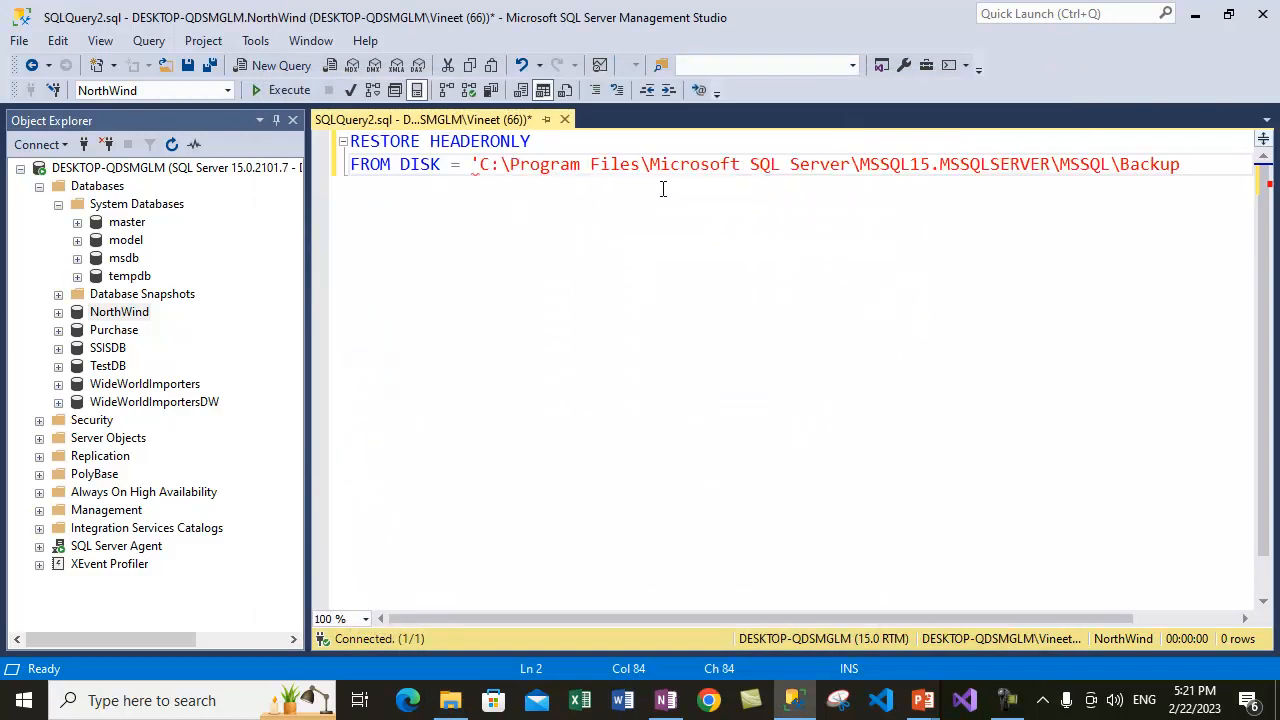
pyautogui.write('\\')
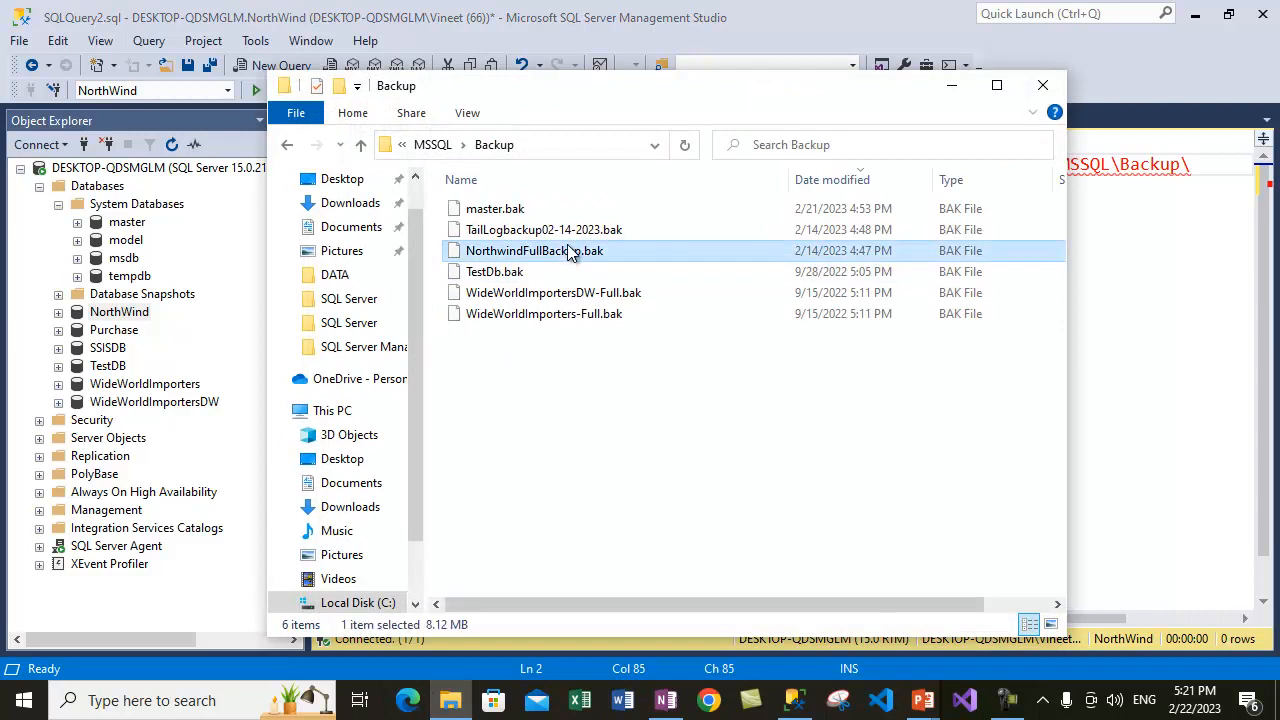
# Get NorthwindFullBackup.bak's name from its File Explorer context menu.
pyautogui.rightClick(534, 250)
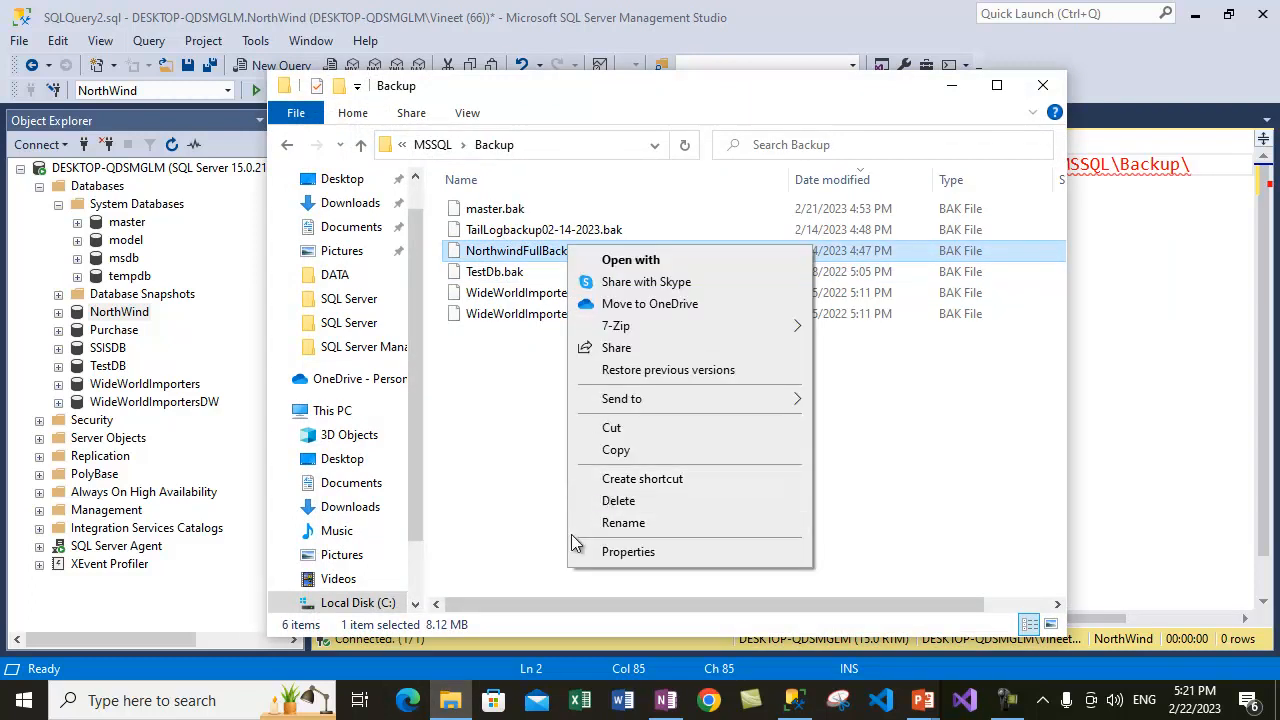
pyautogui.click(618, 523)
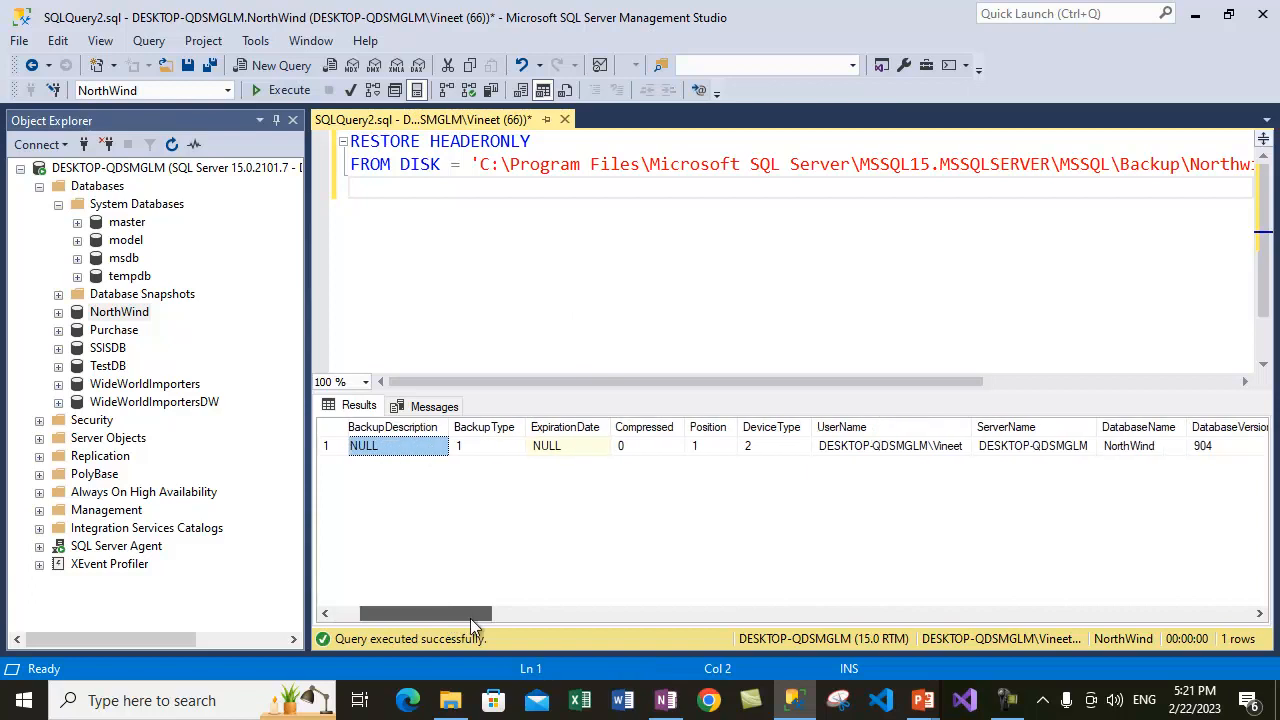
# Review the RESTORE HEADERONLY result row showing BackupName 'NorthWind-Full Database Backup'.
pyautogui.click(486, 445)
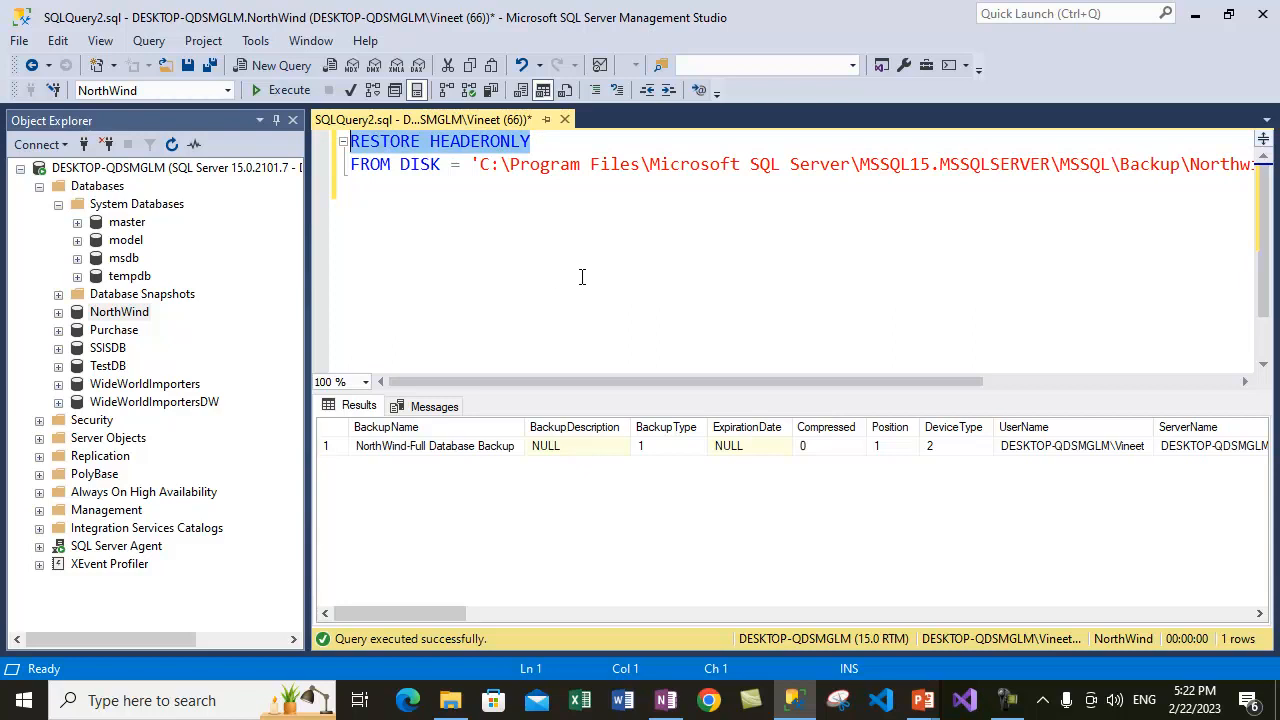
pyautogui.moveTo(897, 220)
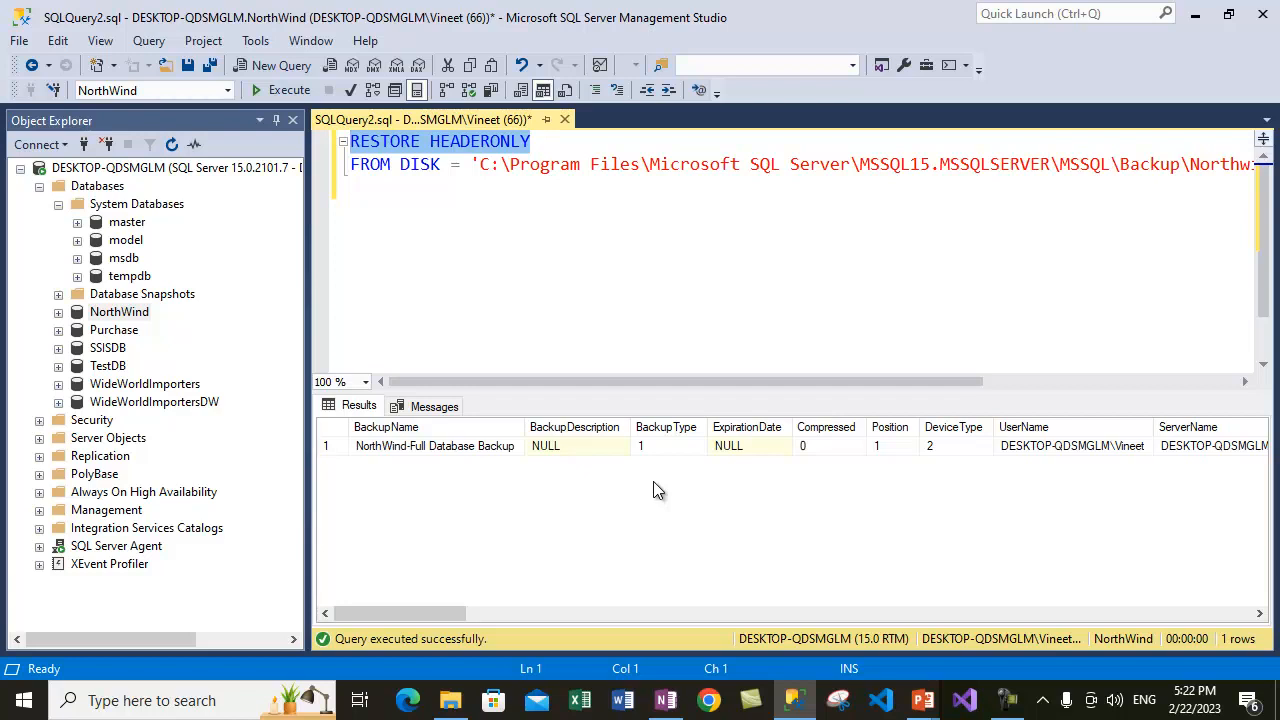
pyautogui.moveTo(655, 492)
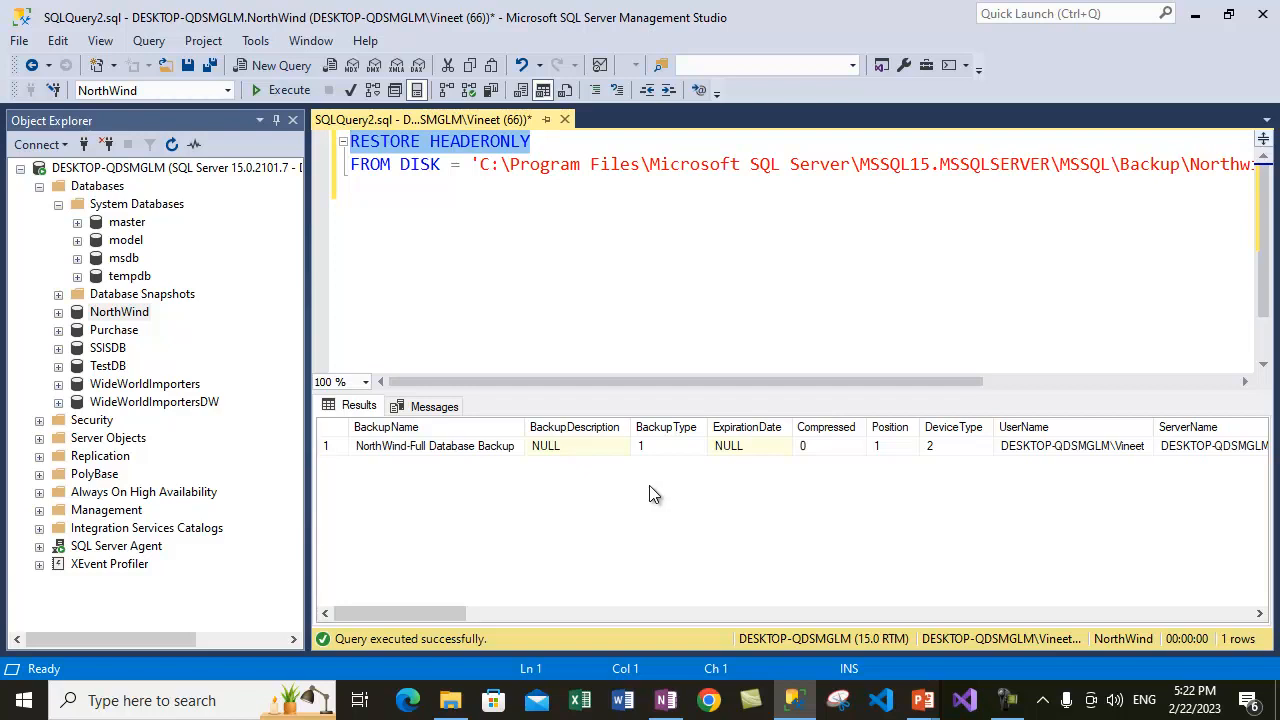
pyautogui.moveTo(710, 548)
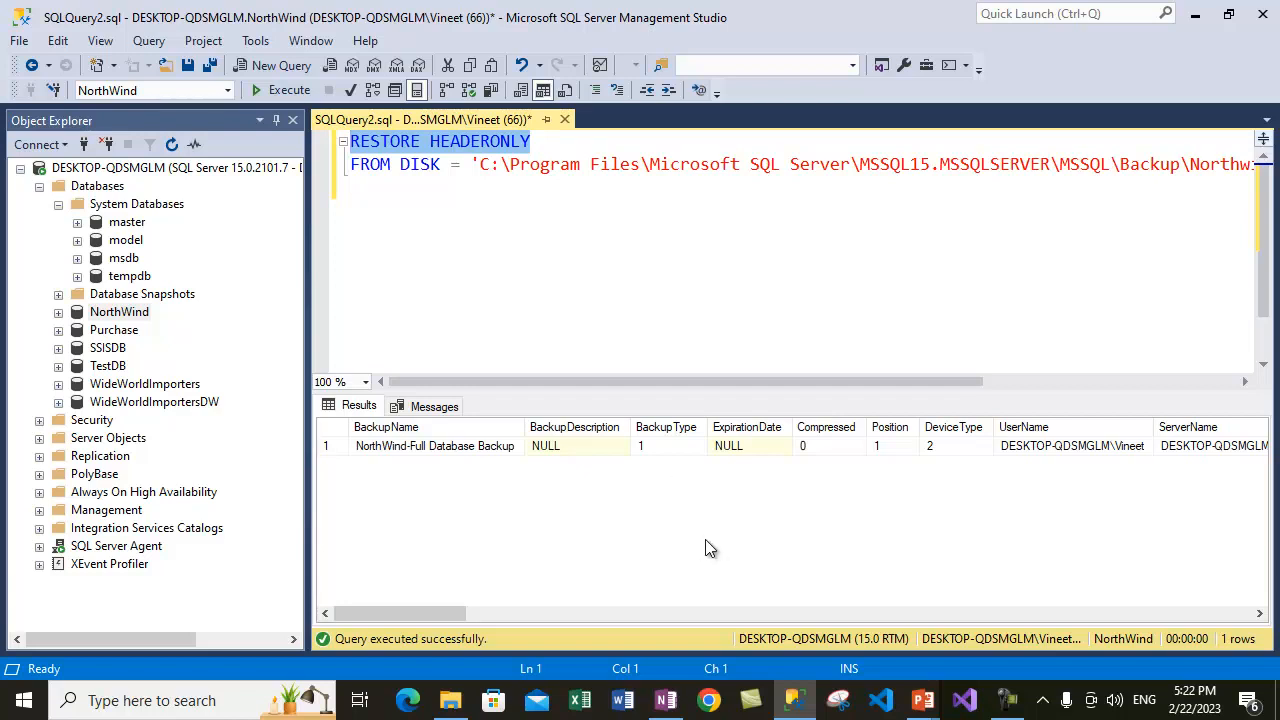